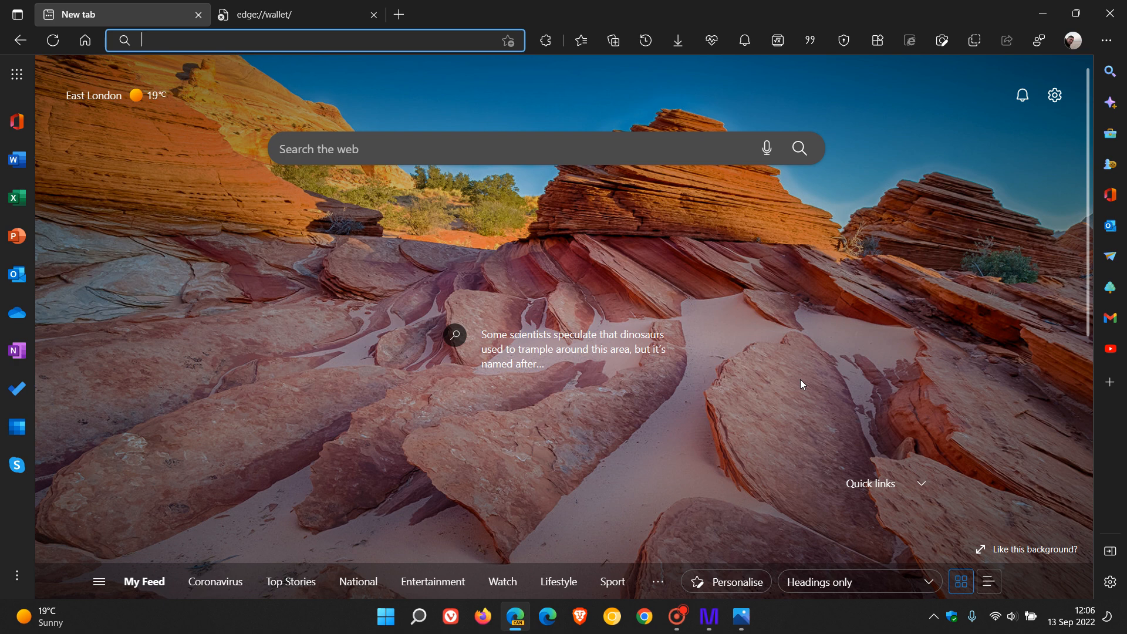
mouse_move(621, 237)
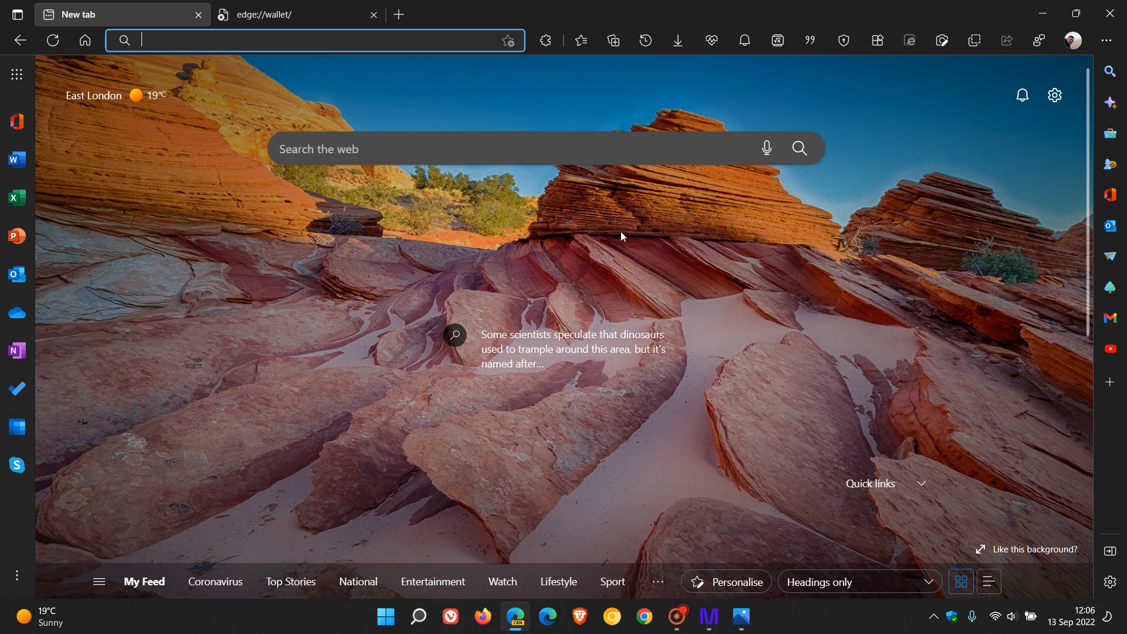
mouse_move(752, 398)
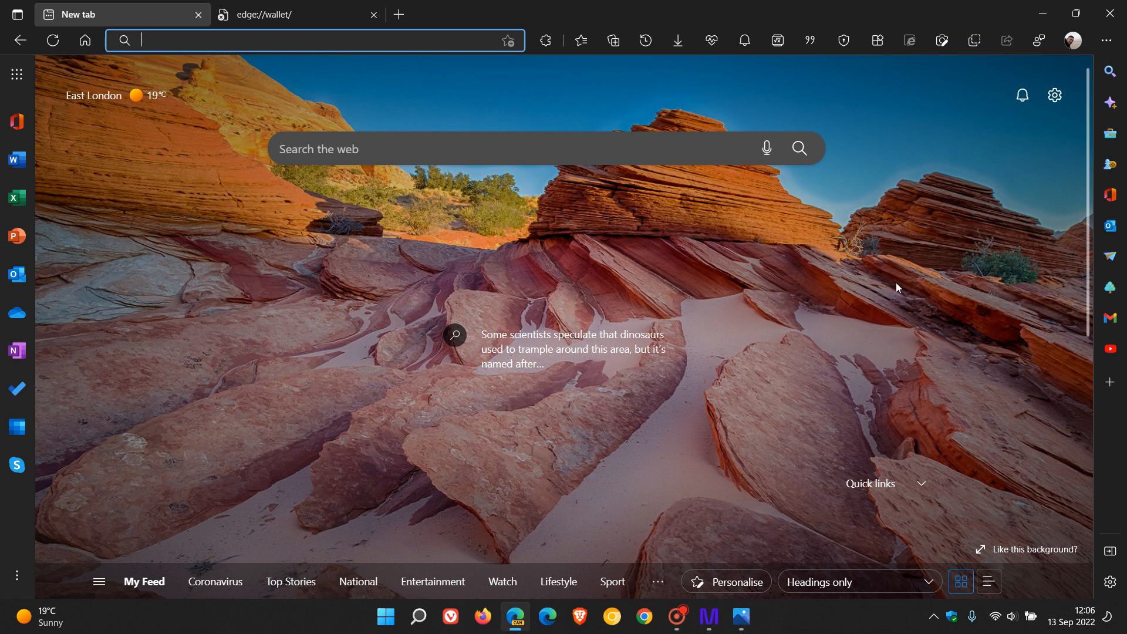
Open Manage profile settings from the profile avatar menu.
left_click(1071, 41)
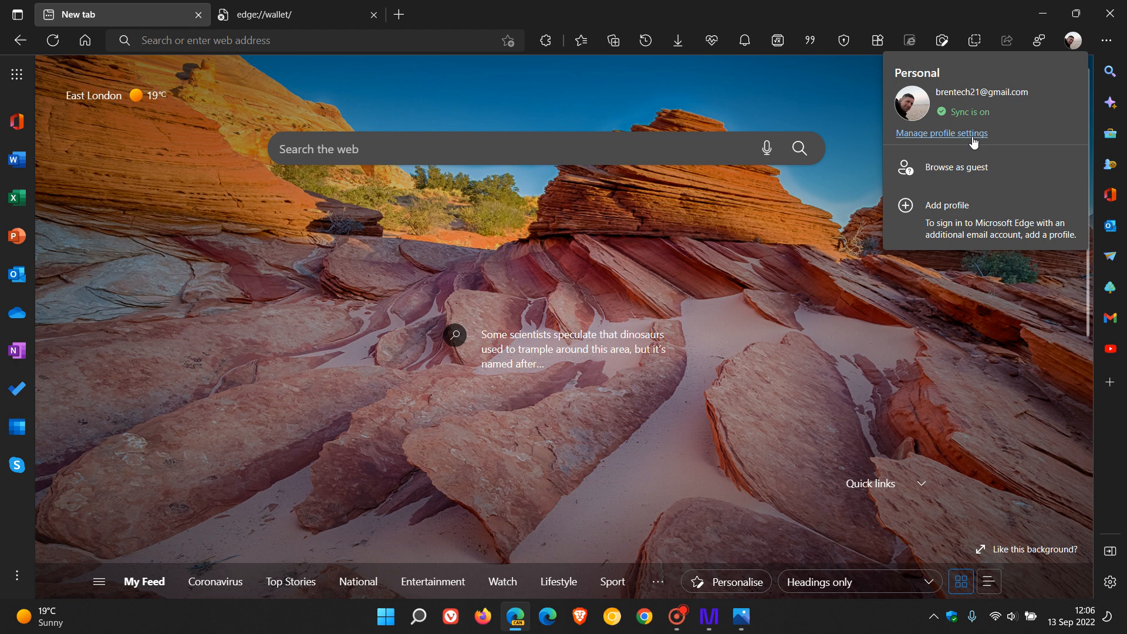
left_click(941, 133)
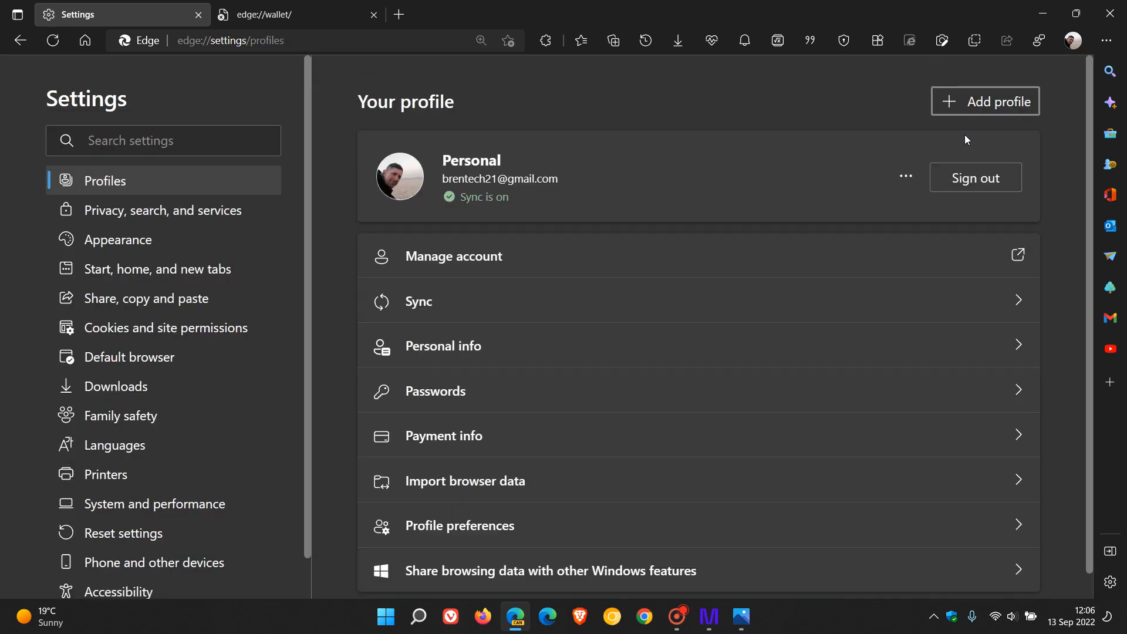
Review Payment info, confirming no saved cards, then return the tab to the new tab page.
left_click(444, 435)
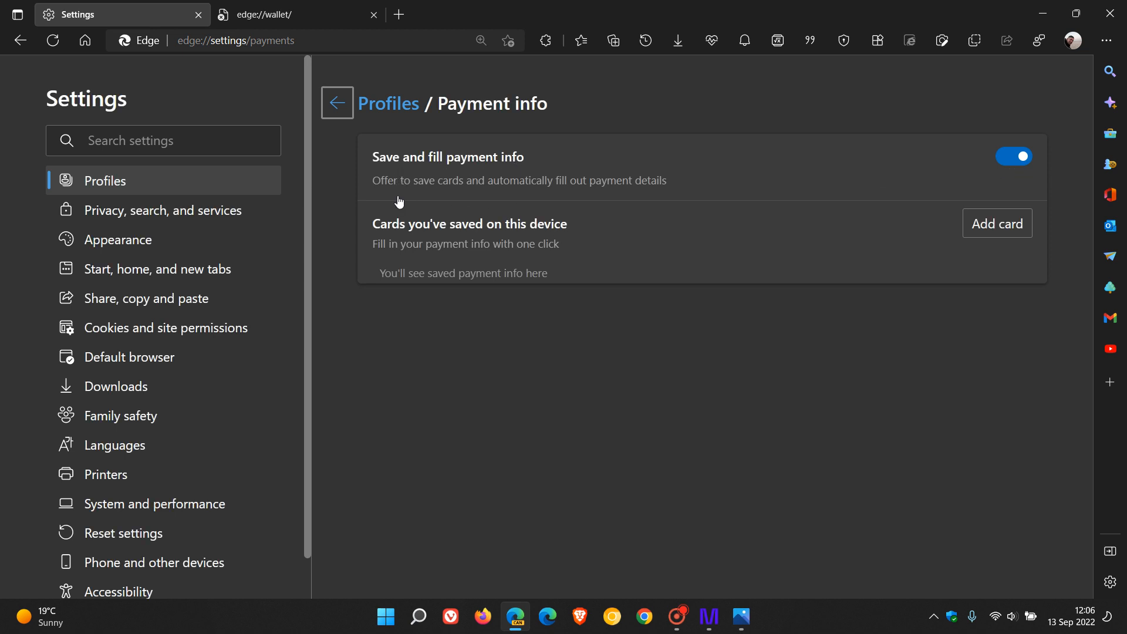
mouse_move(656, 204)
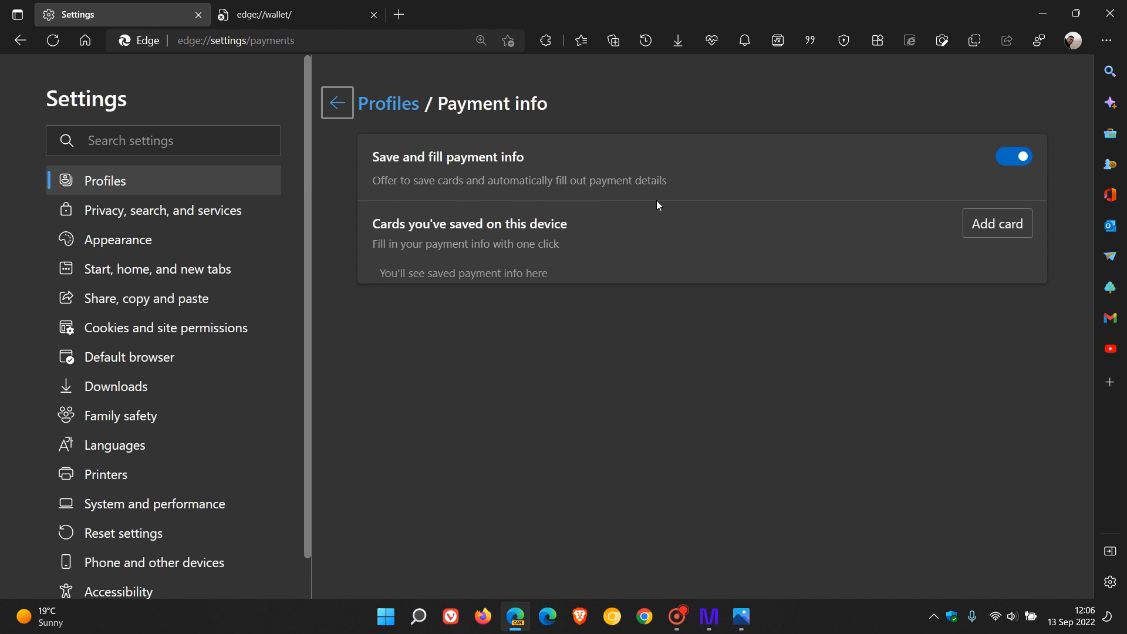
mouse_move(1011, 236)
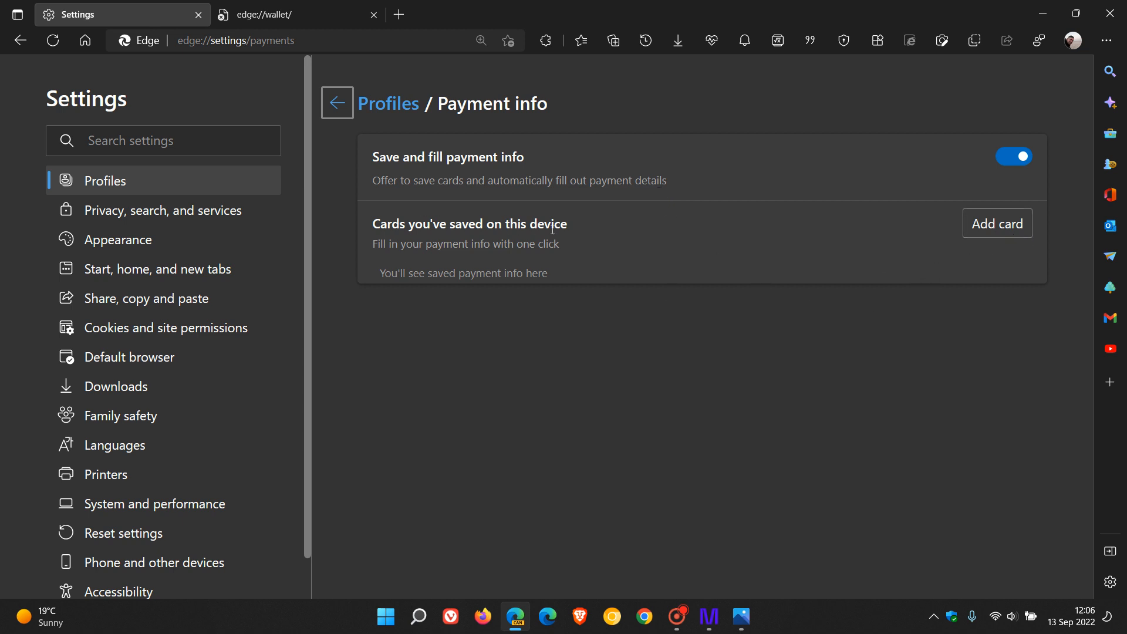
mouse_move(563, 261)
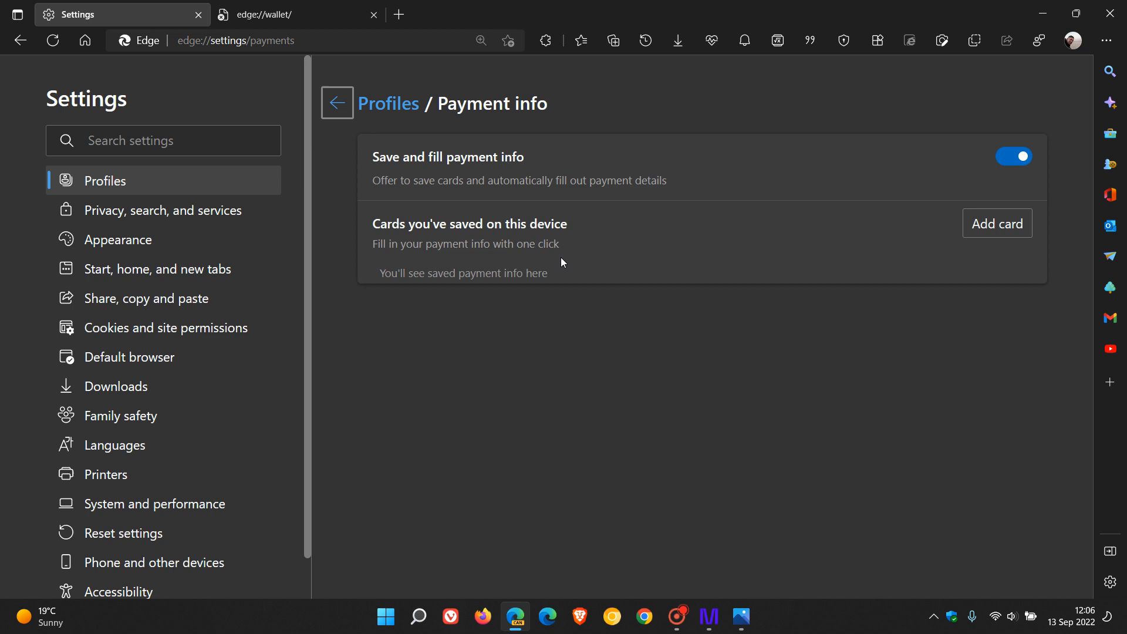
mouse_move(562, 307)
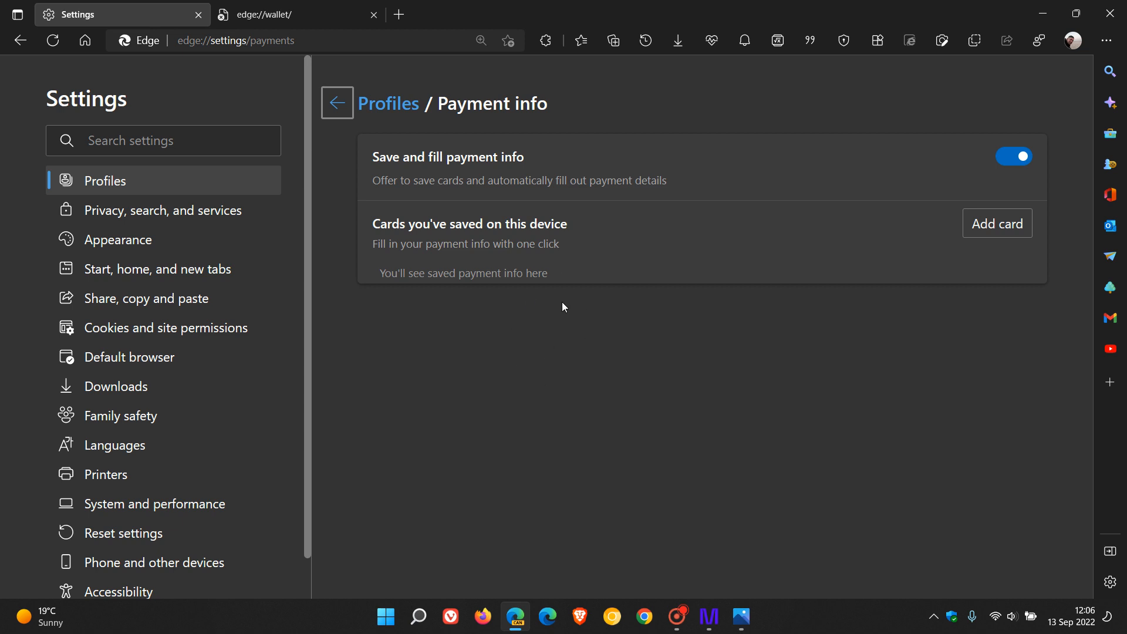
mouse_move(580, 286)
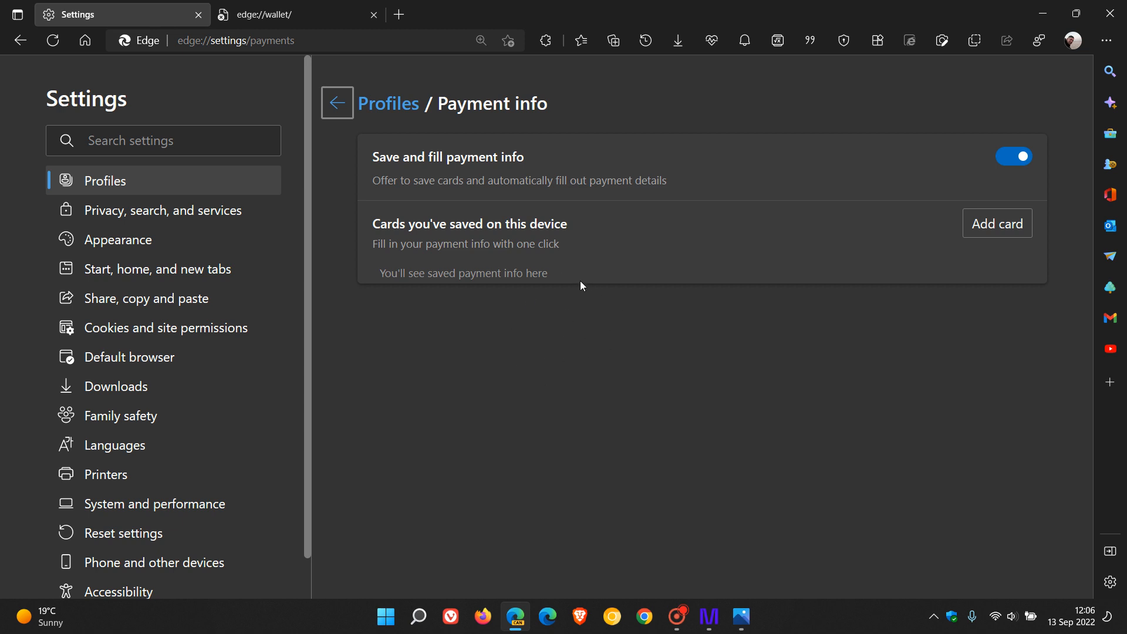
mouse_move(580, 329)
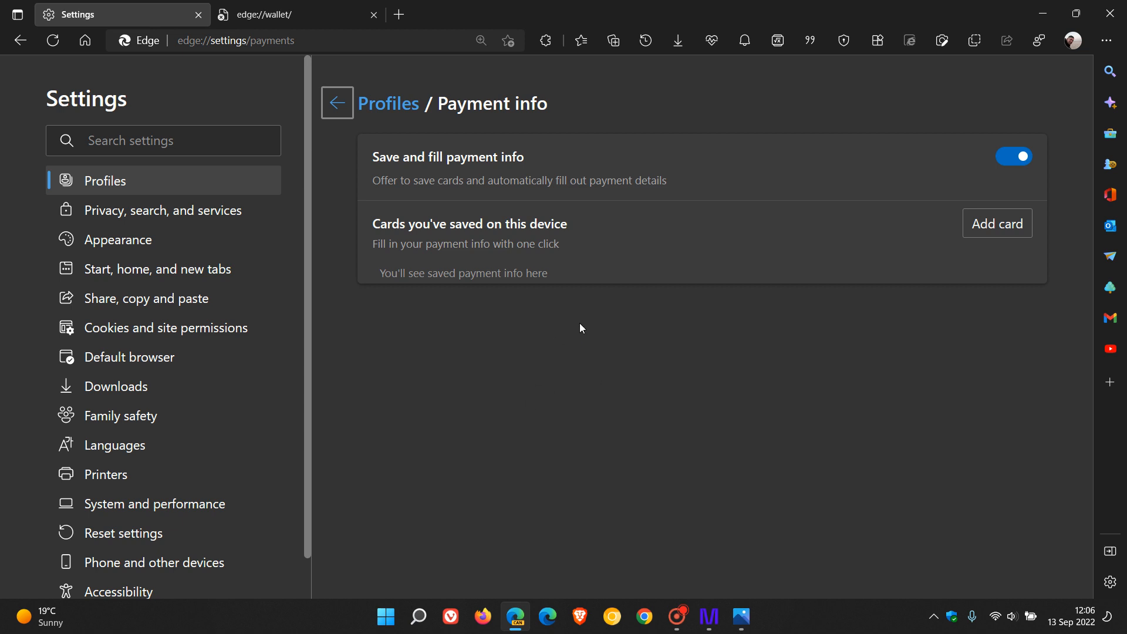
mouse_move(589, 344)
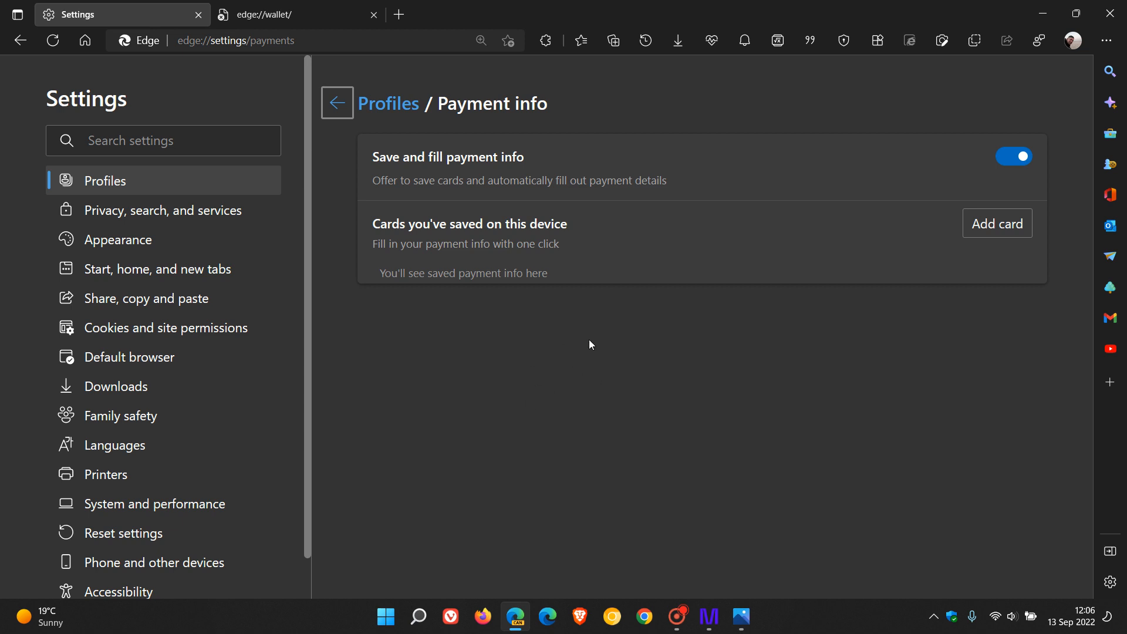
mouse_move(600, 419)
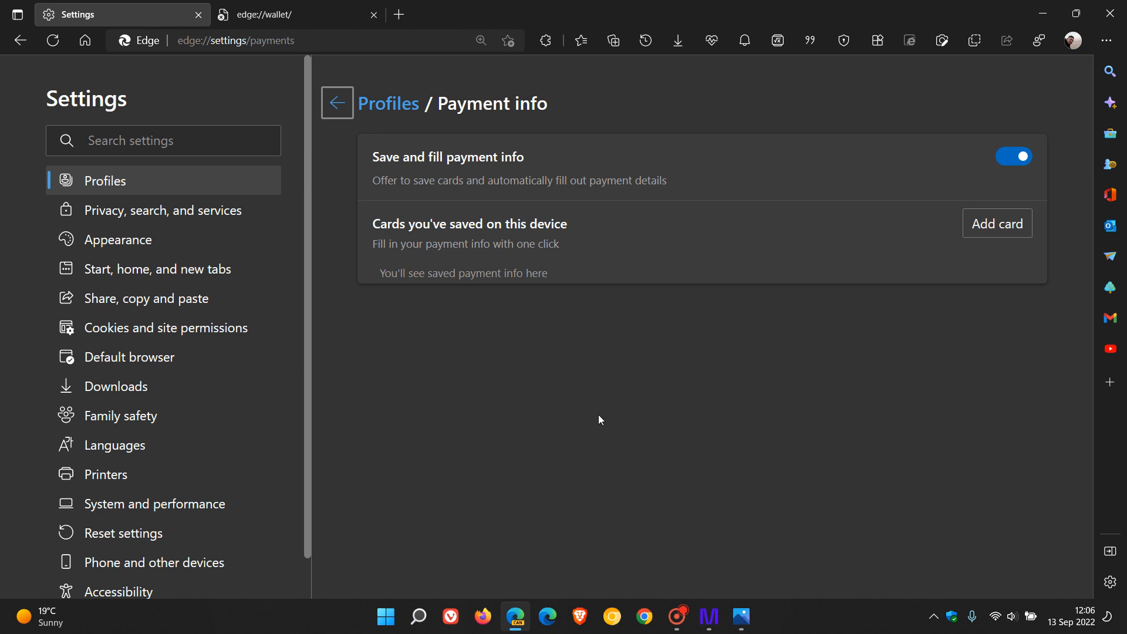
mouse_move(712, 387)
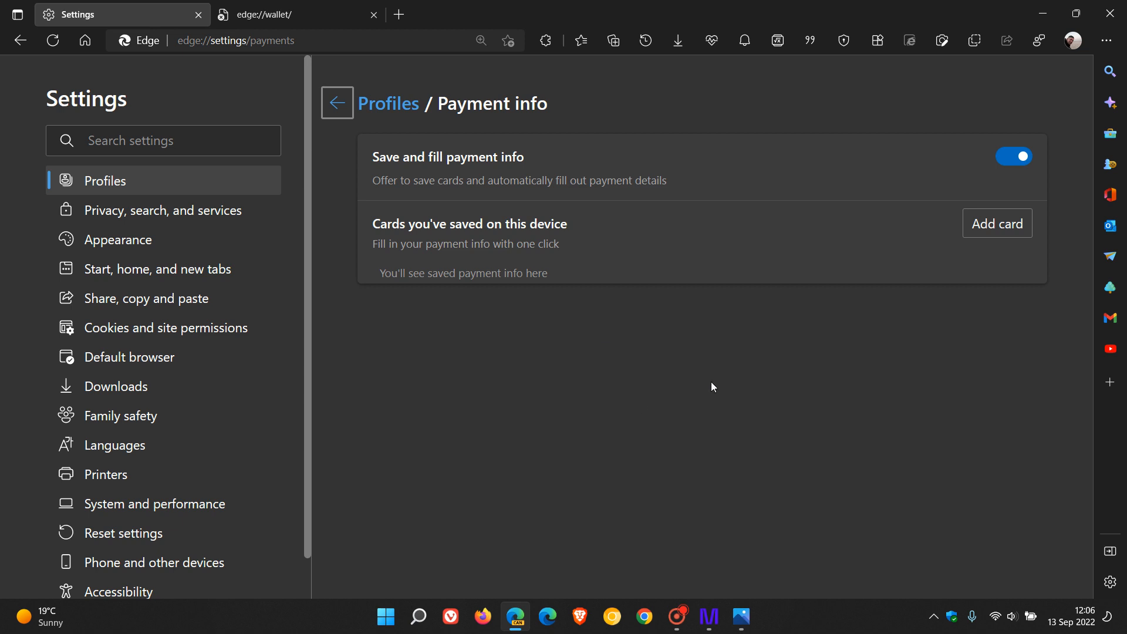
mouse_move(738, 362)
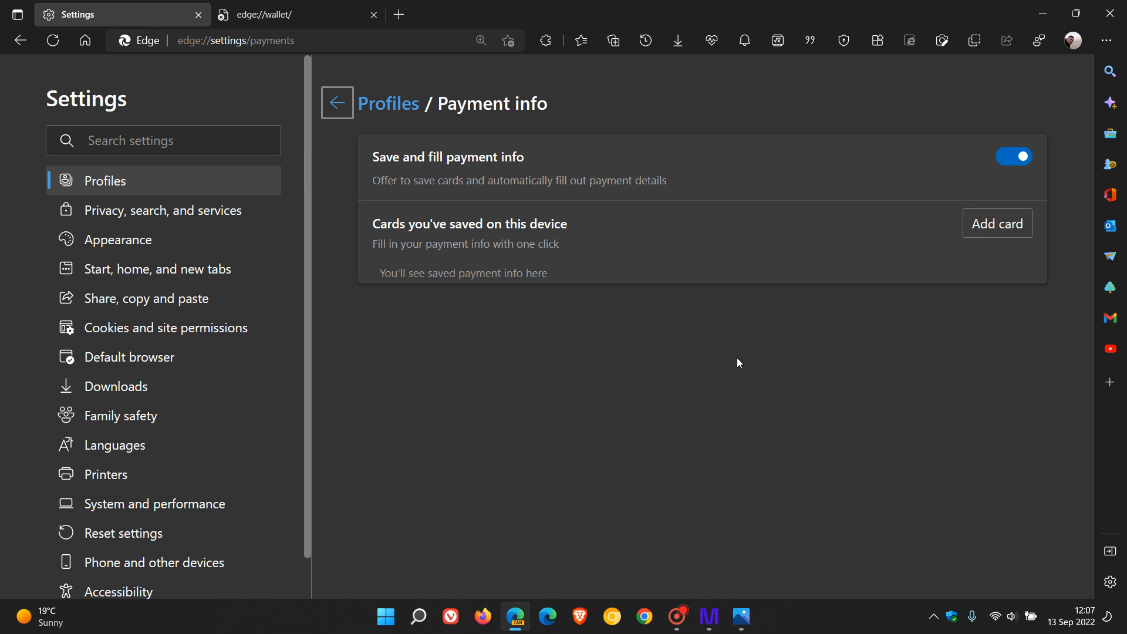
mouse_move(715, 363)
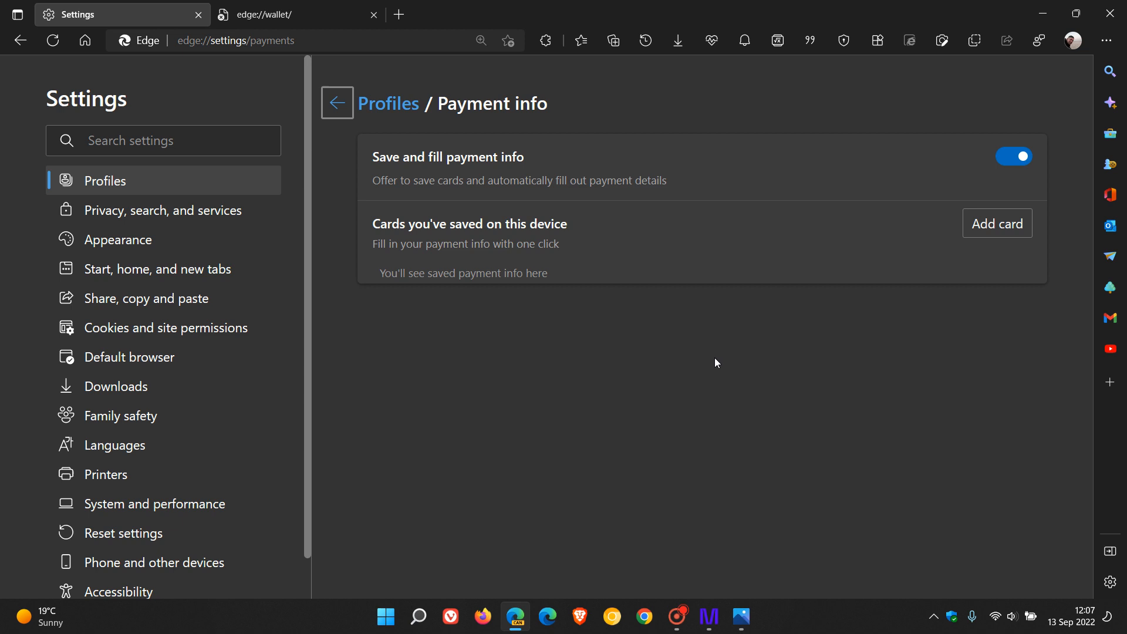
left_click(309, 41)
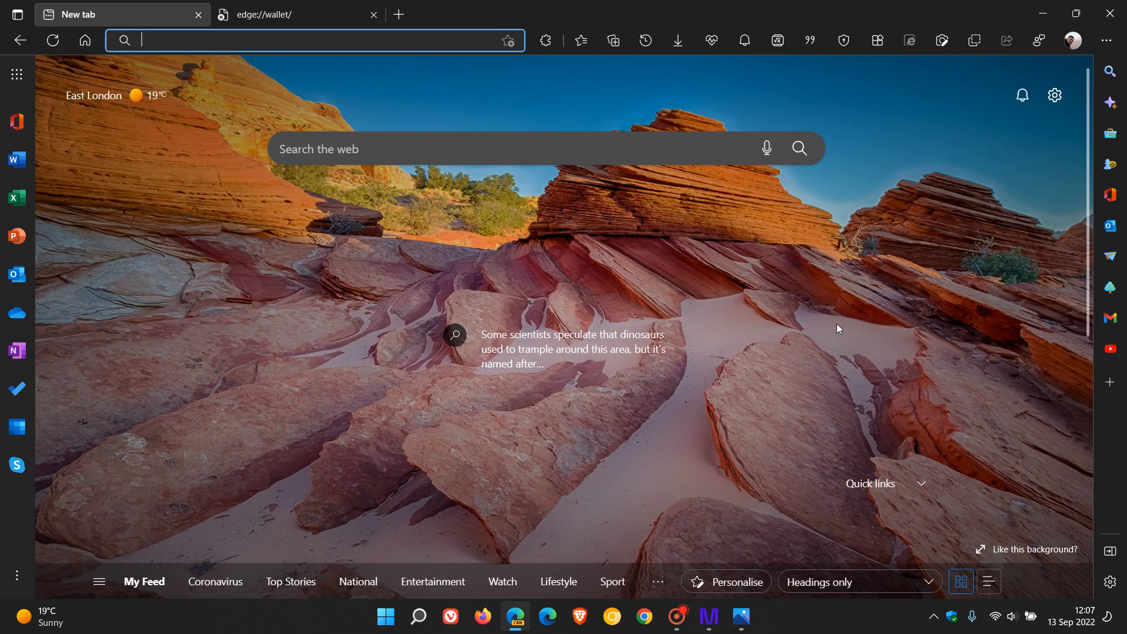
mouse_move(828, 289)
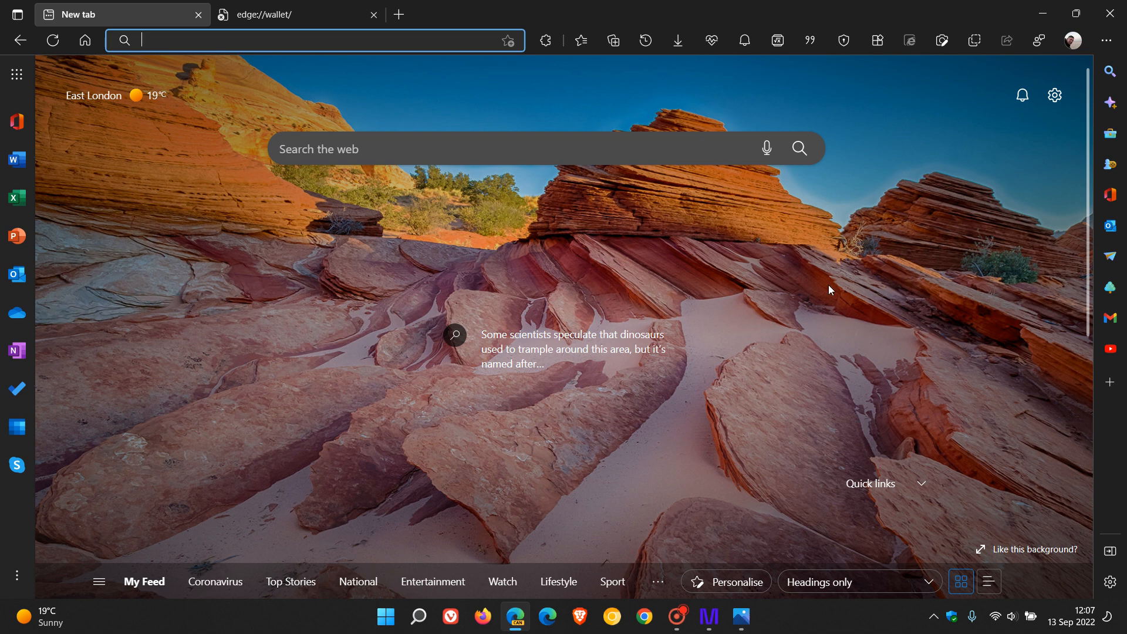
mouse_move(494, 254)
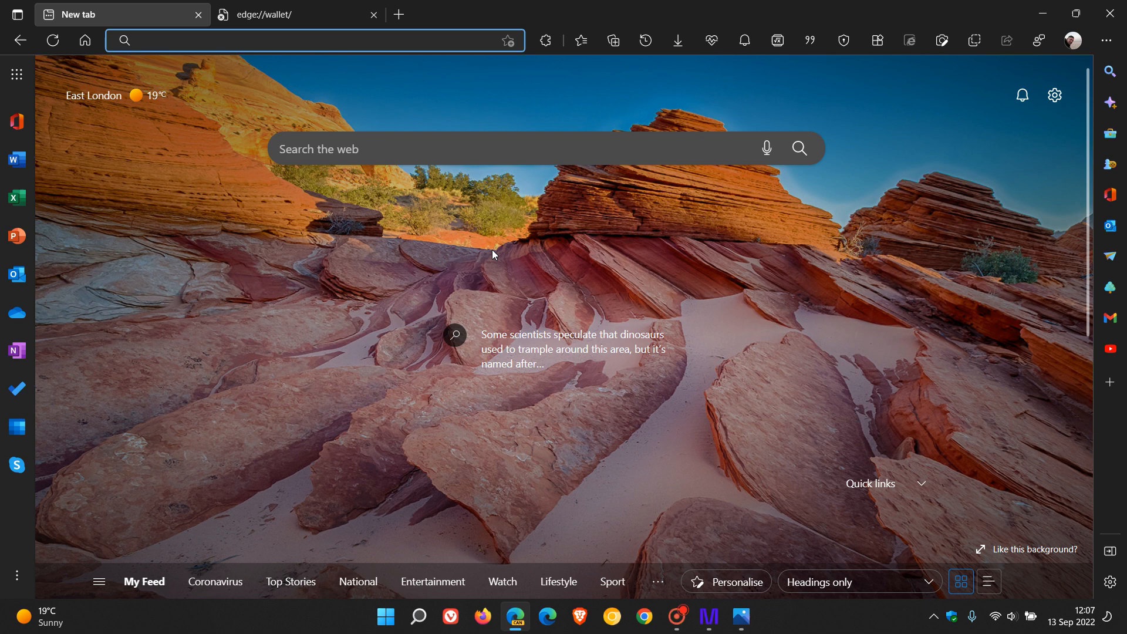
Switch to the edge://wallet tab, which shows a can't-reach-this-page error.
left_click(295, 14)
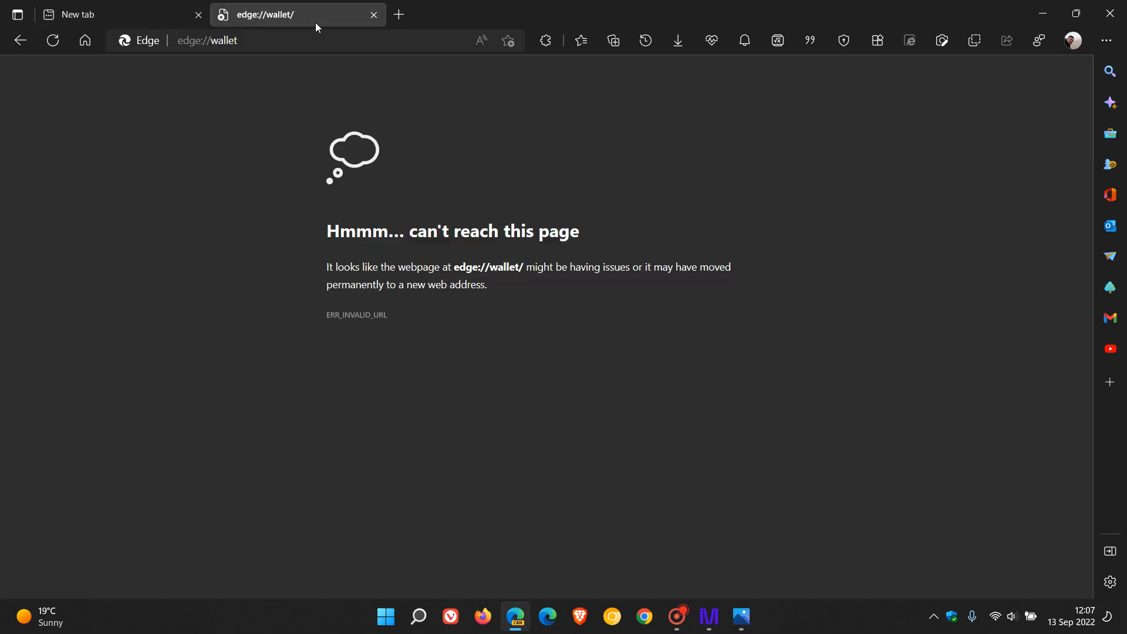
mouse_move(203, 72)
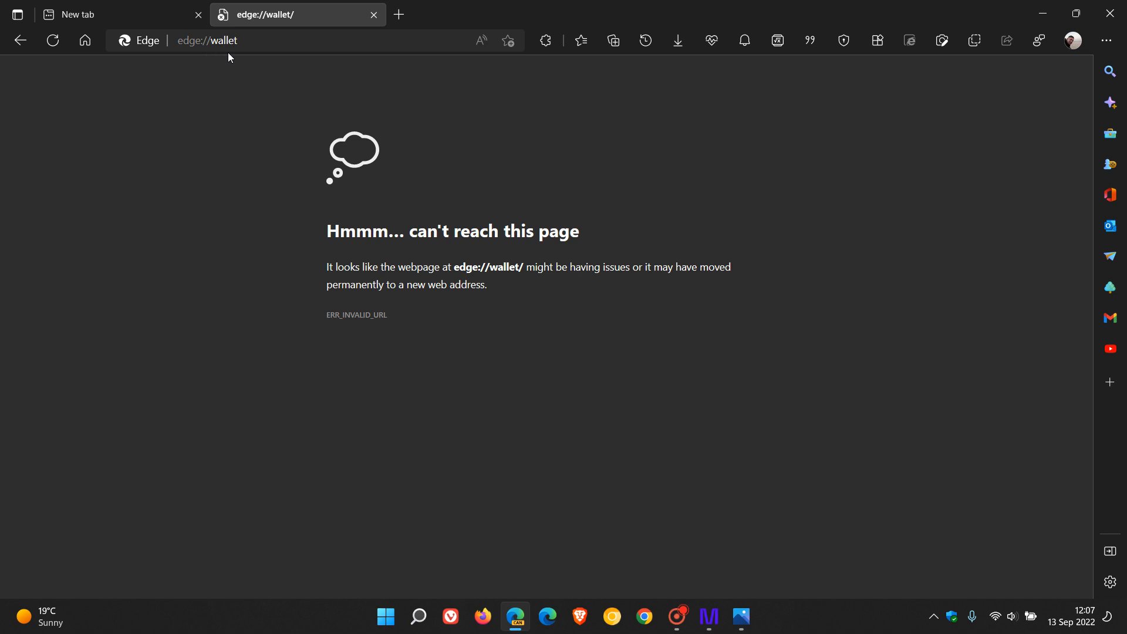
mouse_move(723, 318)
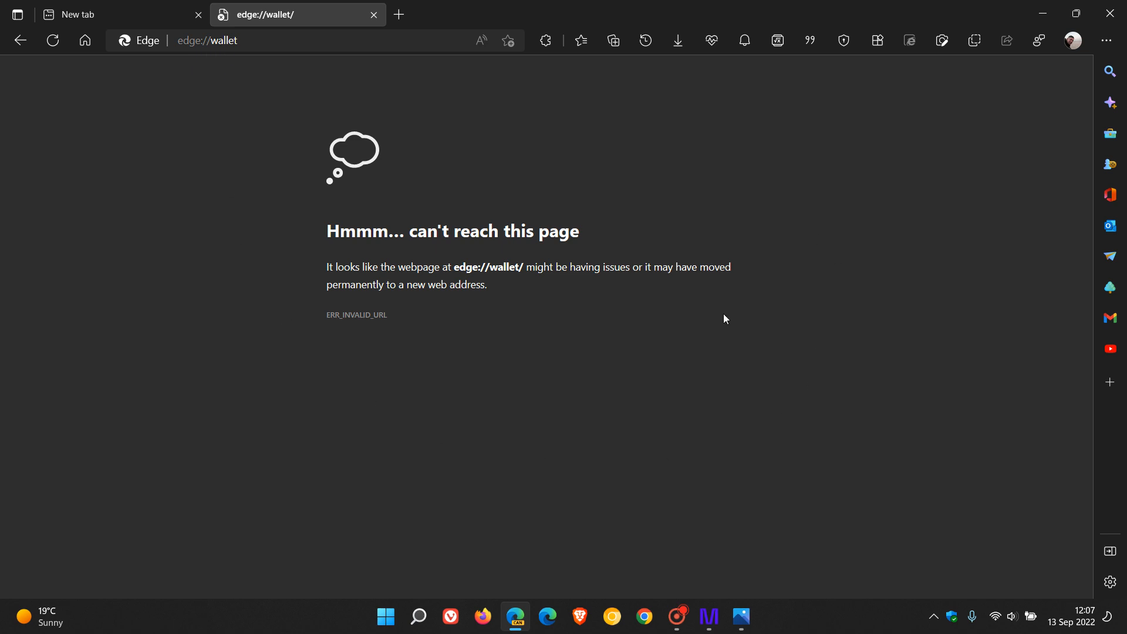
mouse_move(831, 192)
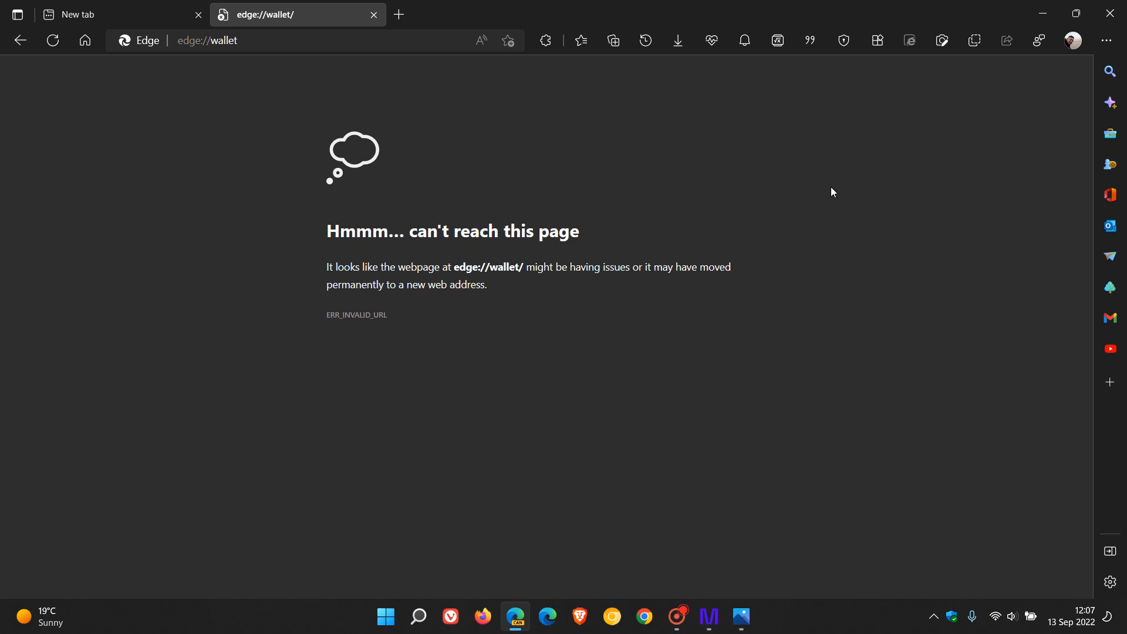
mouse_move(794, 213)
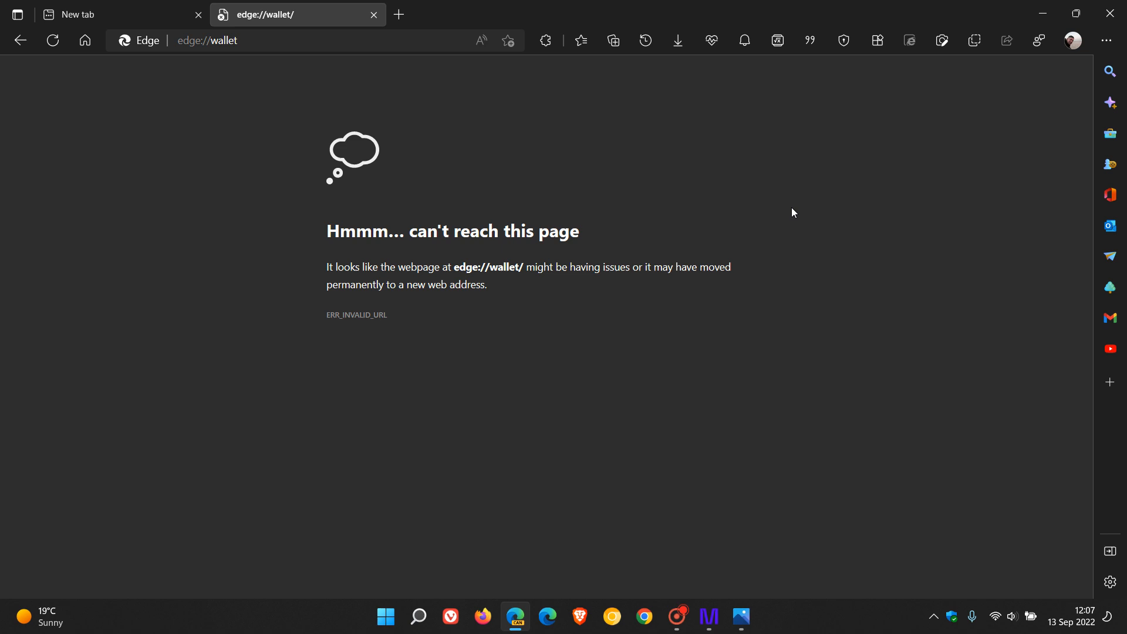
mouse_move(199, 65)
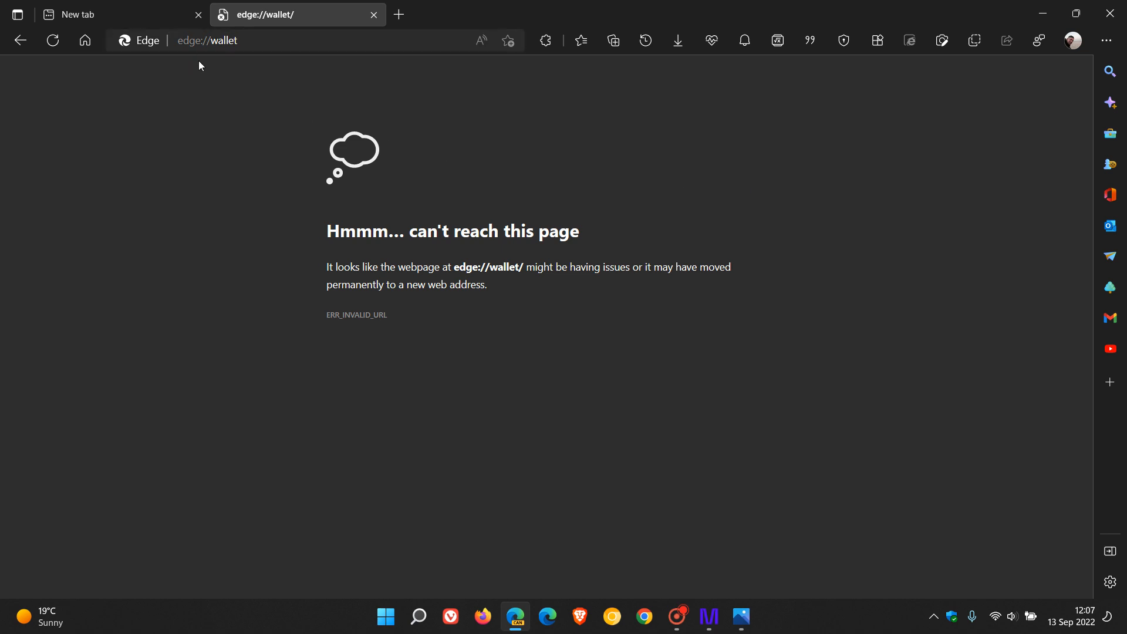
mouse_move(562, 318)
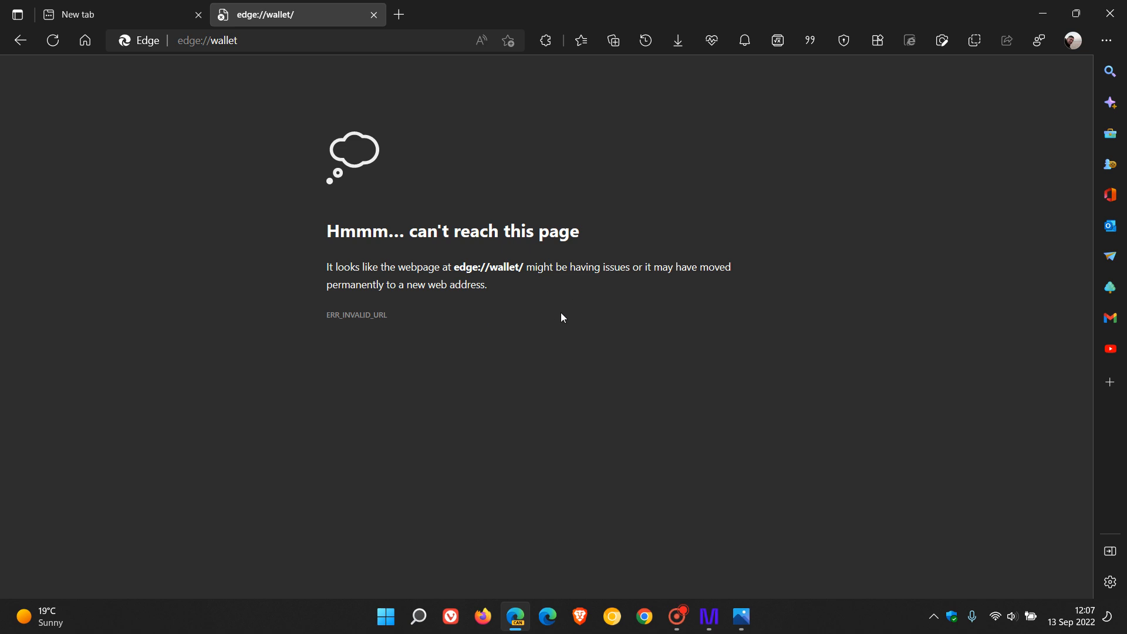
mouse_move(366, 256)
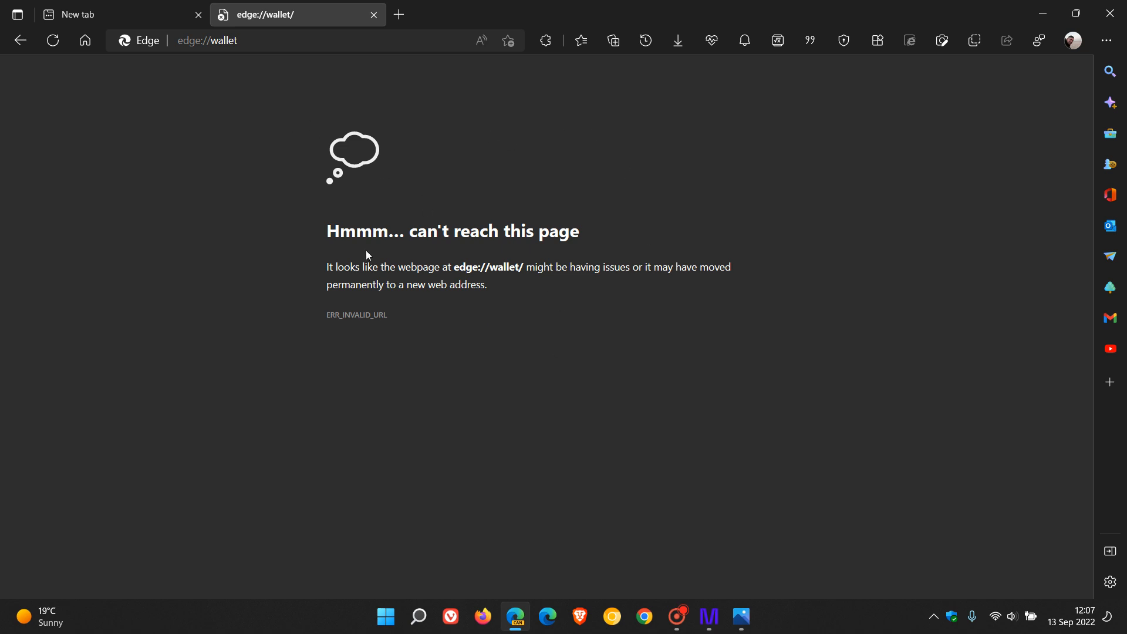
mouse_move(141, 41)
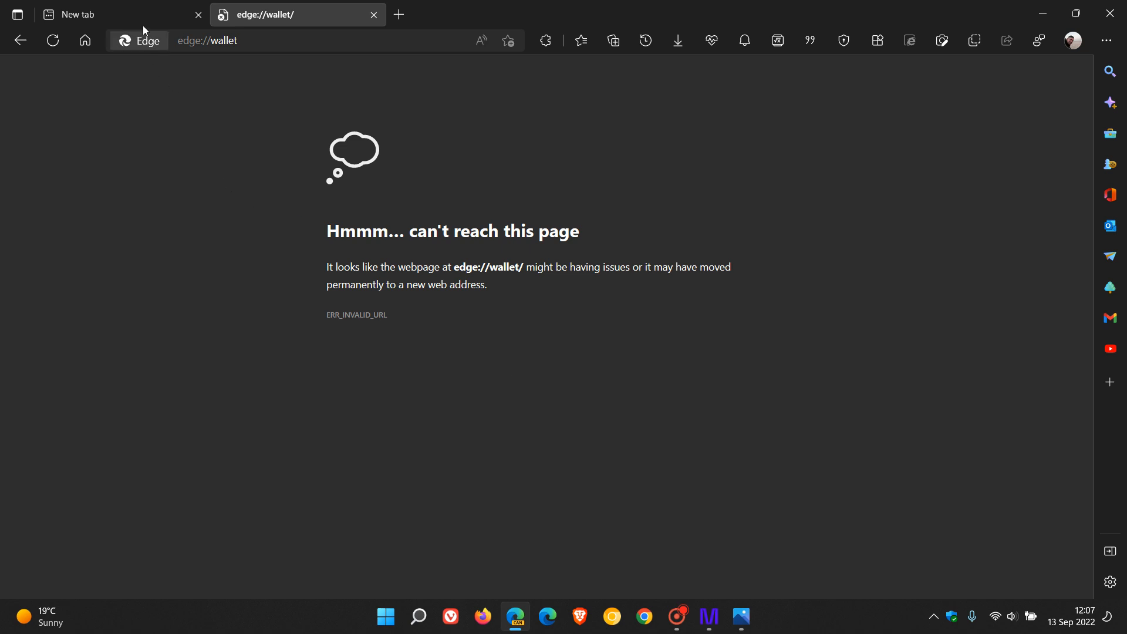
Switch back to the first tab's new tab page.
left_click(108, 14)
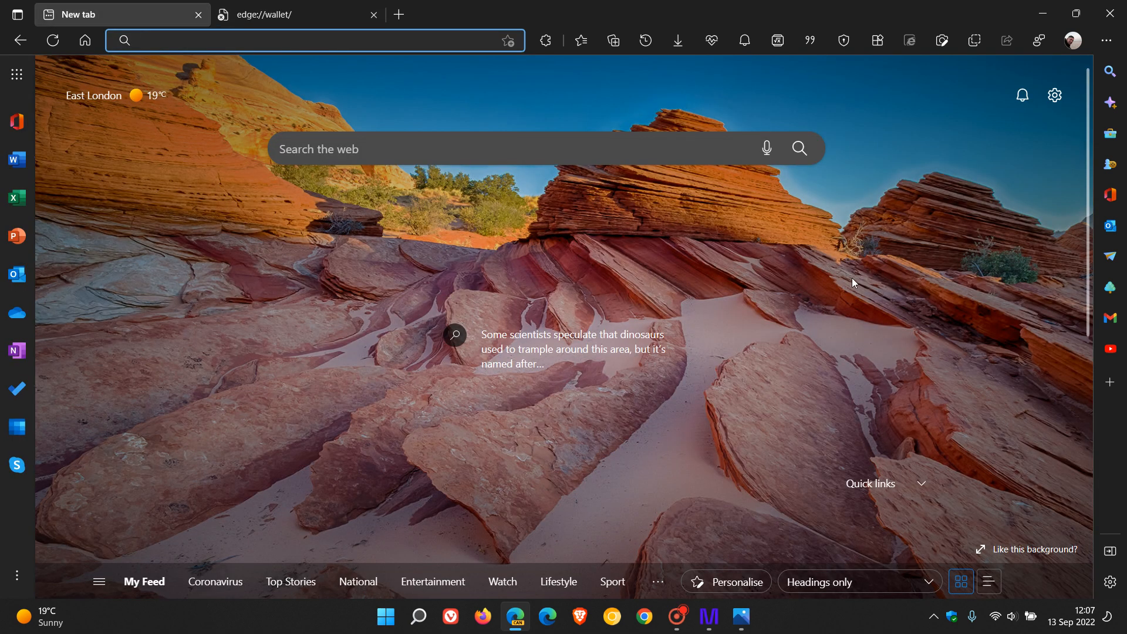
Return to the Edge new tab page, then bring up the Wallet screenshots in Photos.
left_click(316, 40)
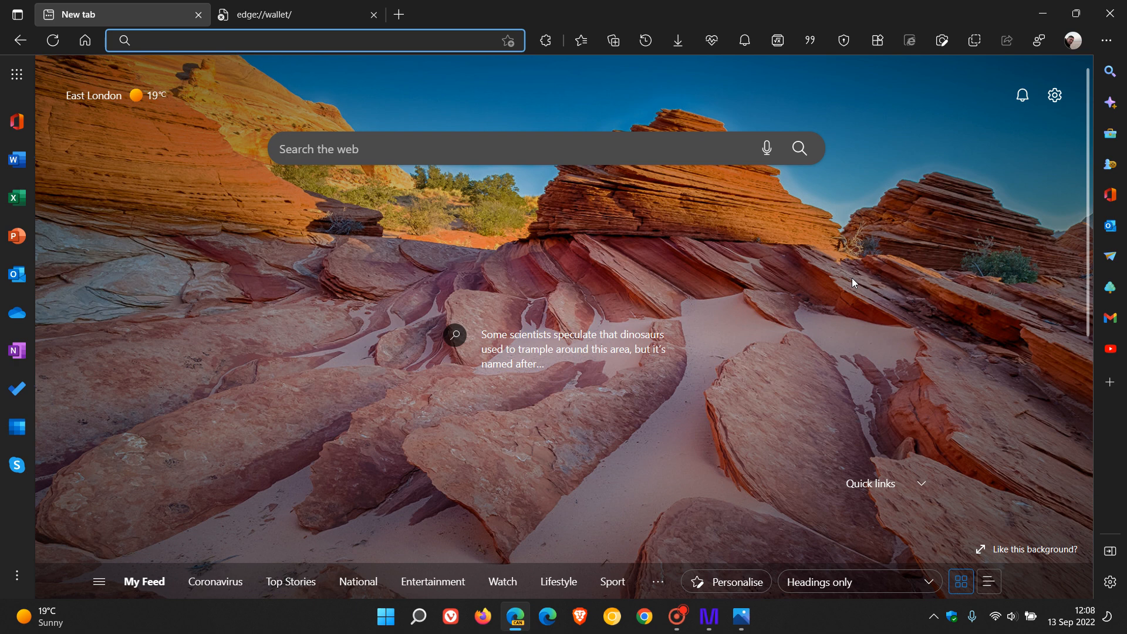
left_click(741, 617)
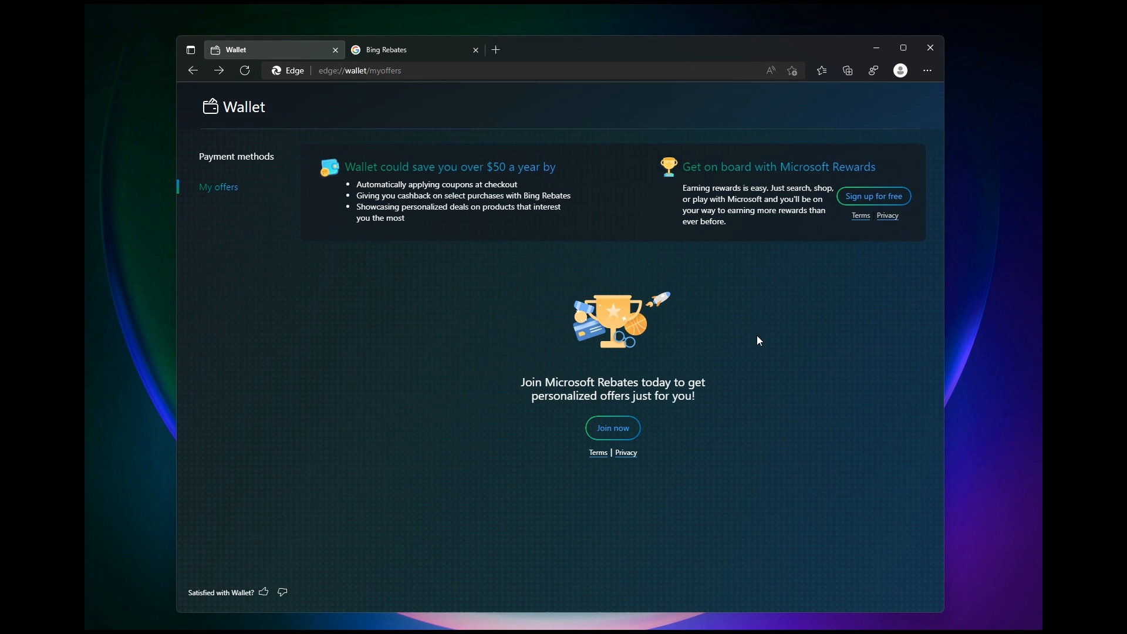
mouse_move(777, 308)
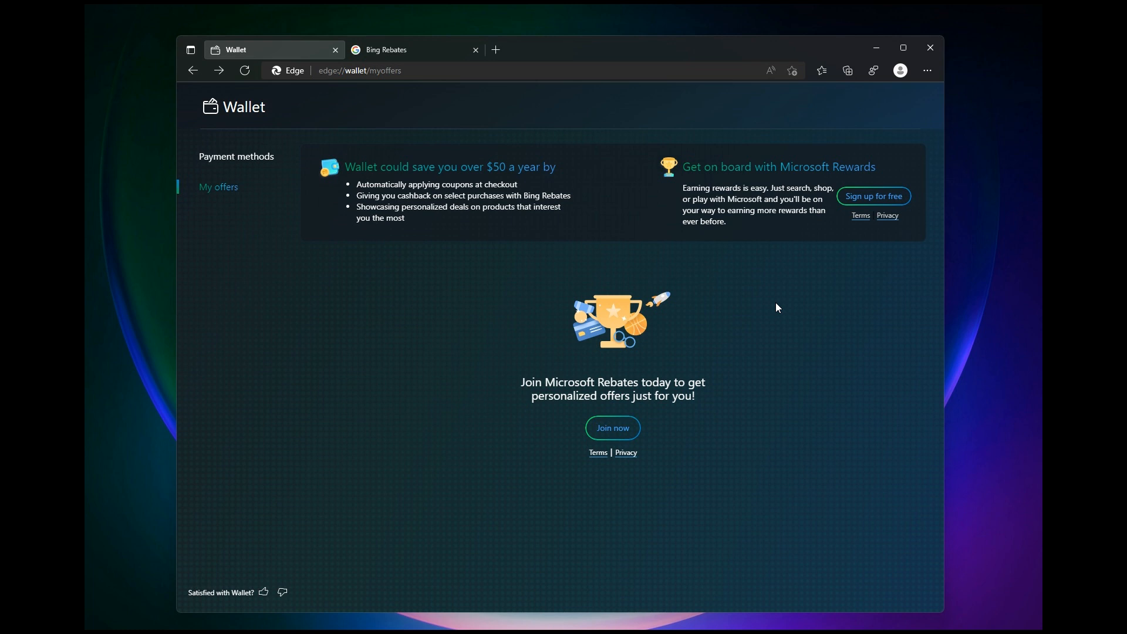
mouse_move(628, 252)
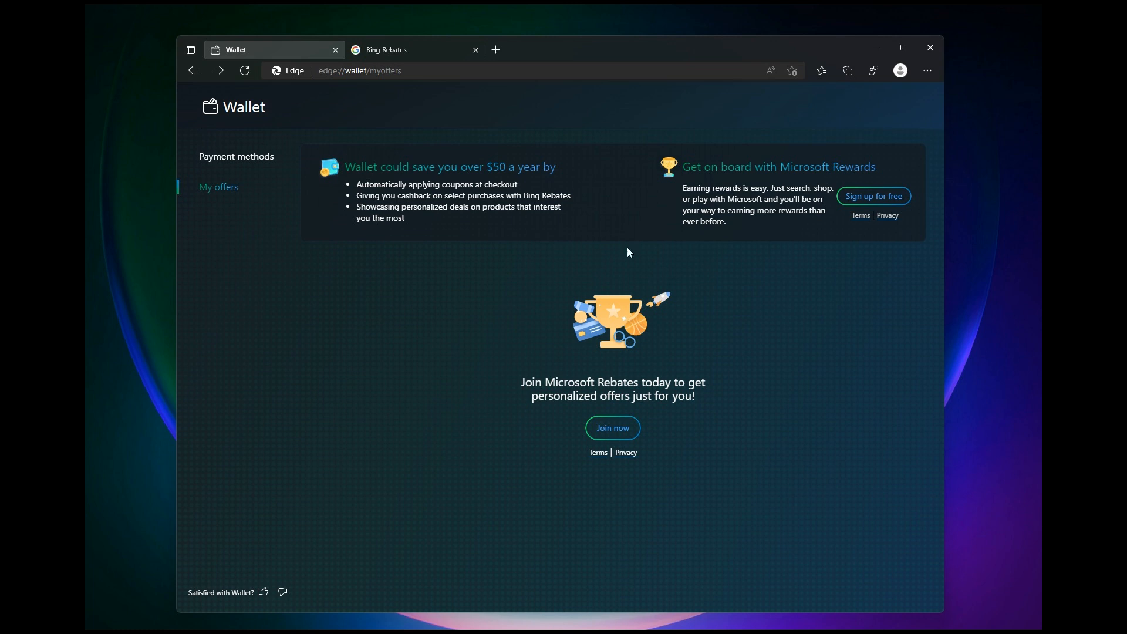
mouse_move(755, 353)
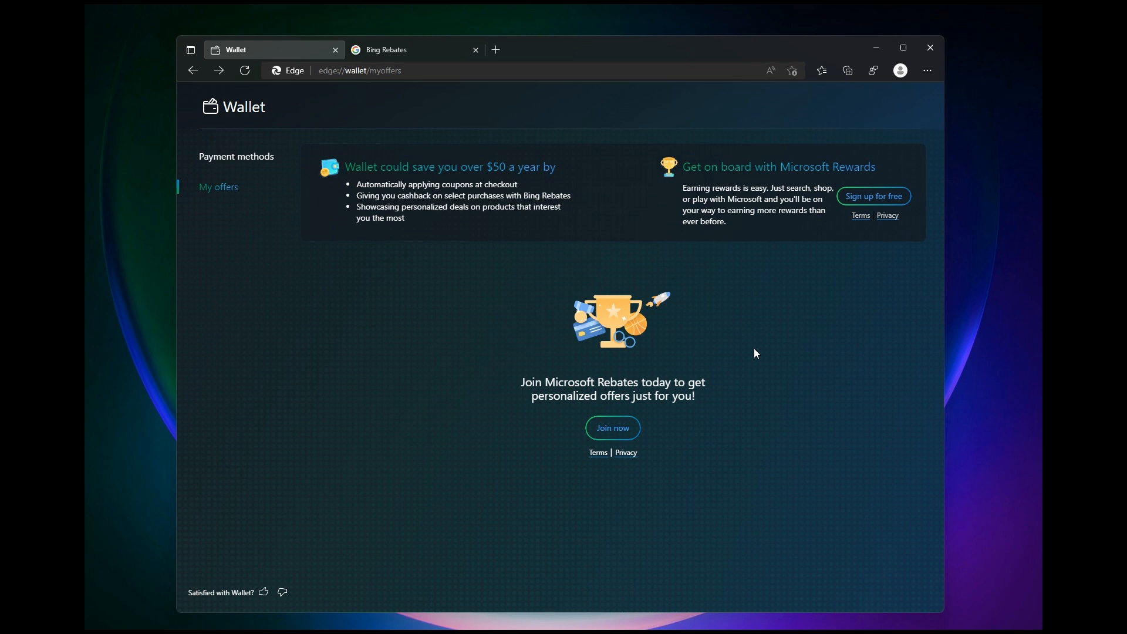
mouse_move(522, 285)
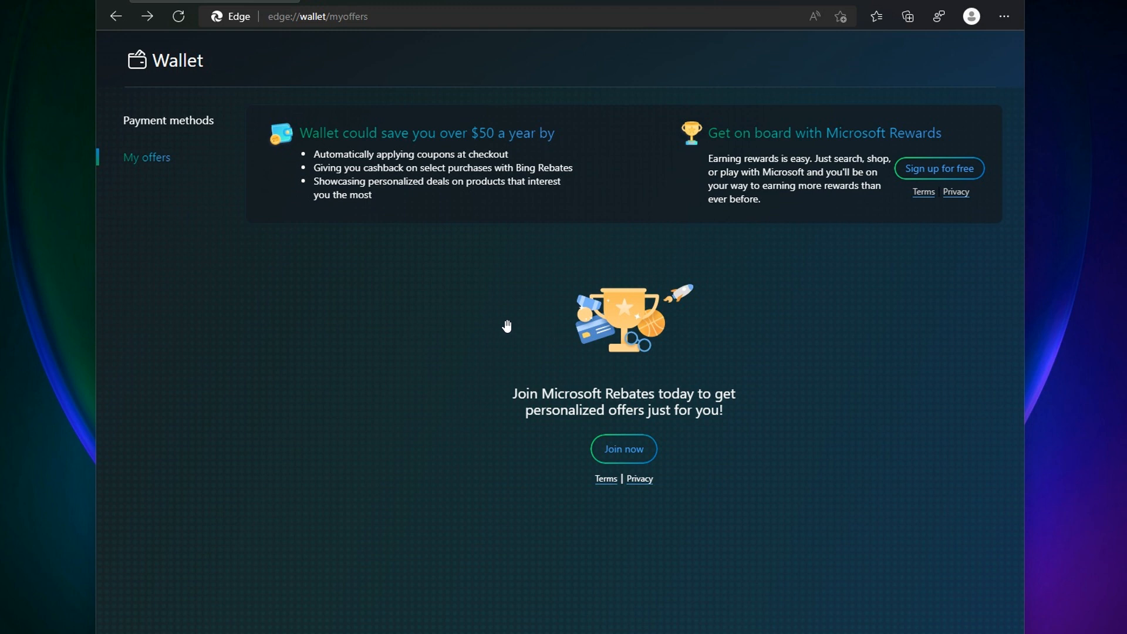
mouse_move(412, 176)
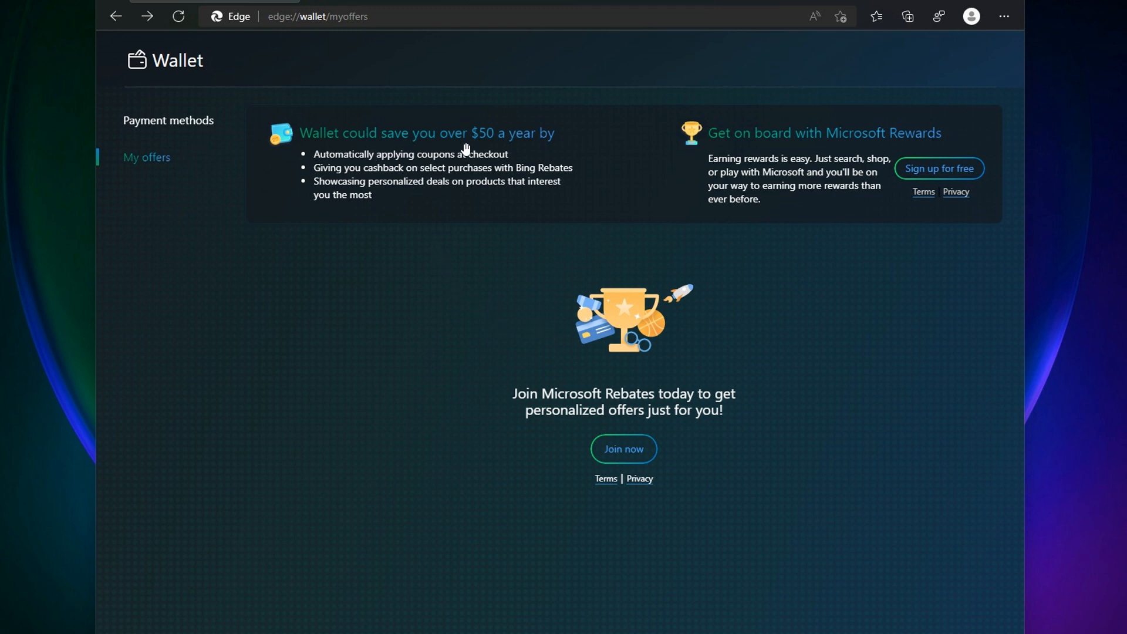
mouse_move(401, 193)
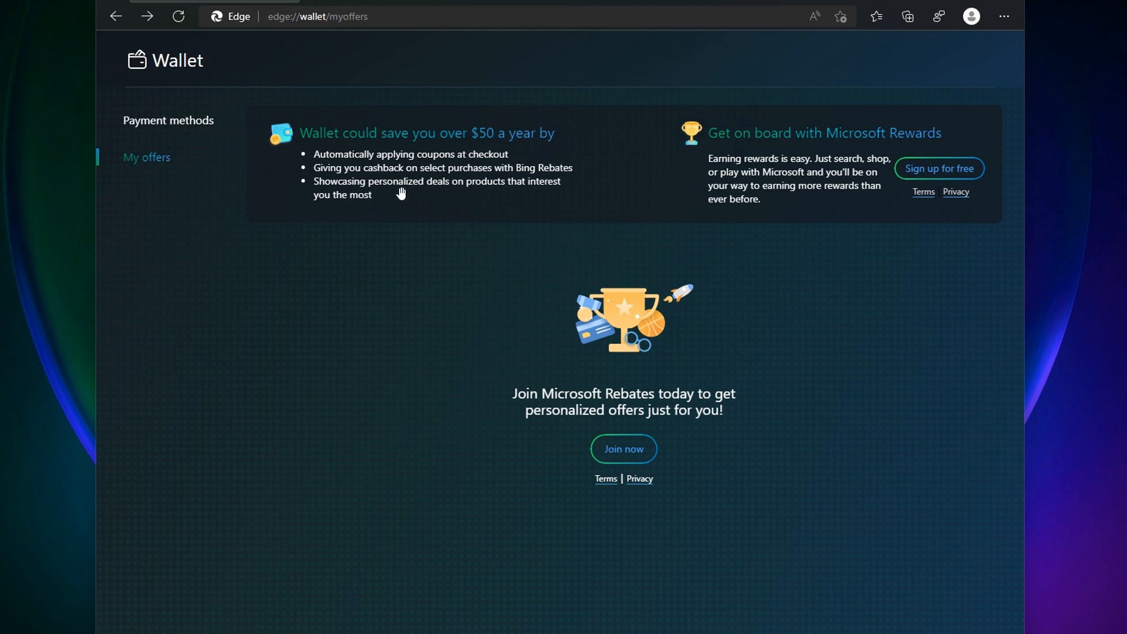
mouse_move(438, 220)
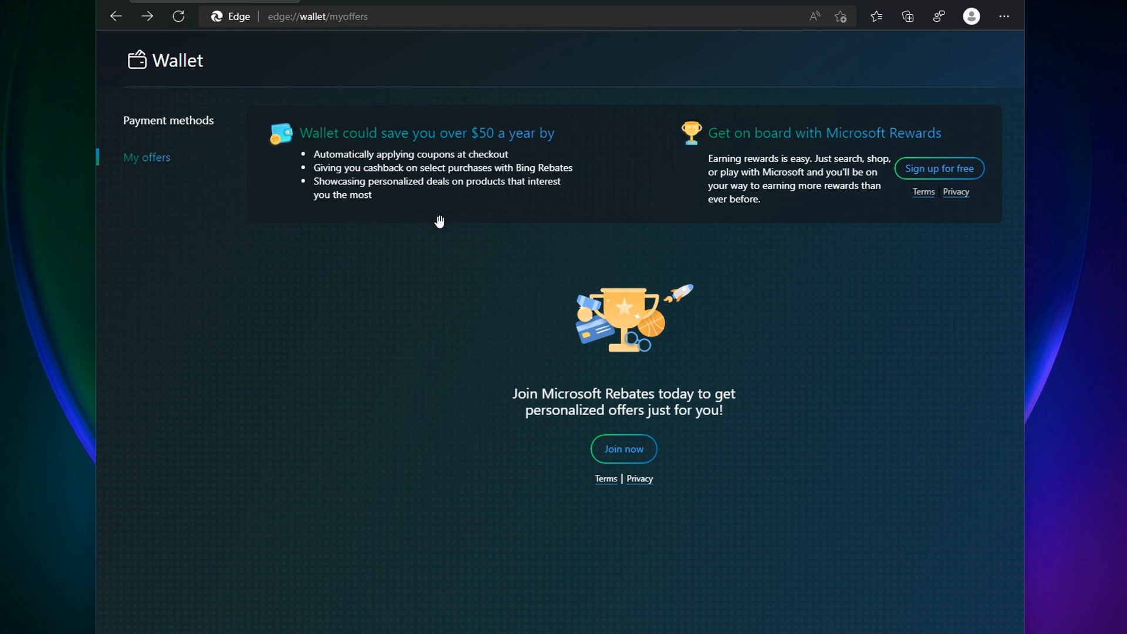
mouse_move(493, 182)
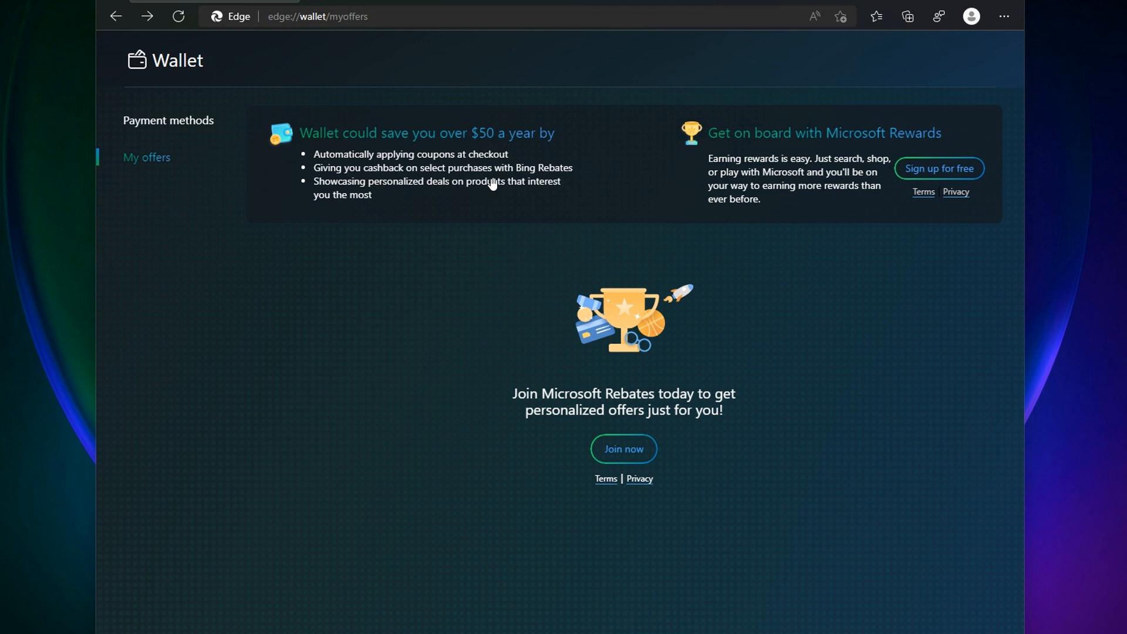
mouse_move(396, 202)
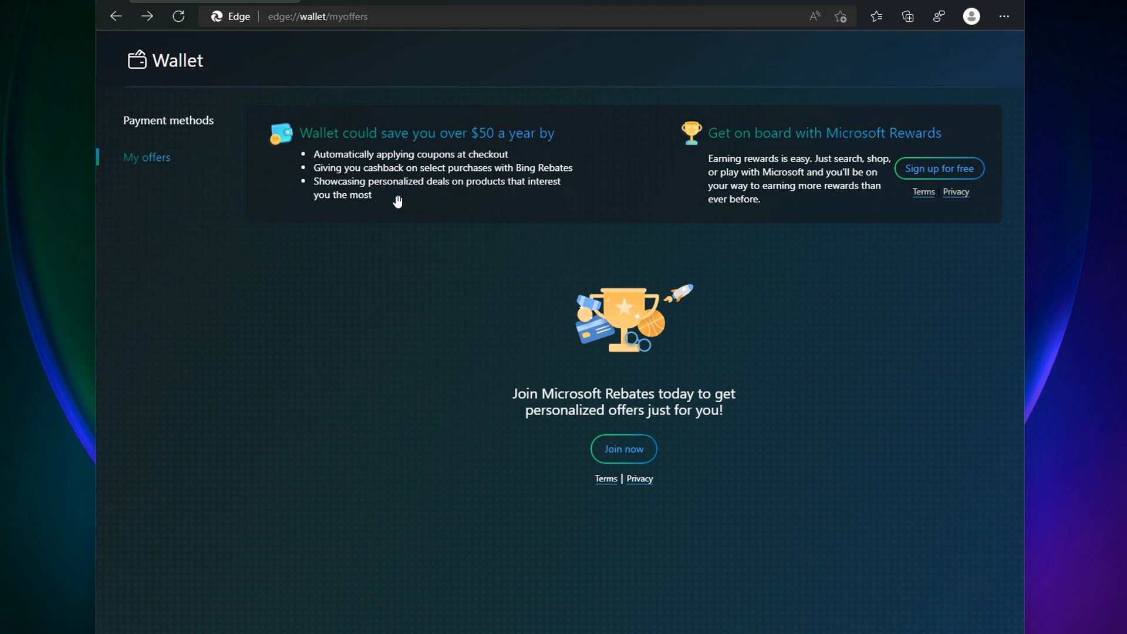
mouse_move(467, 204)
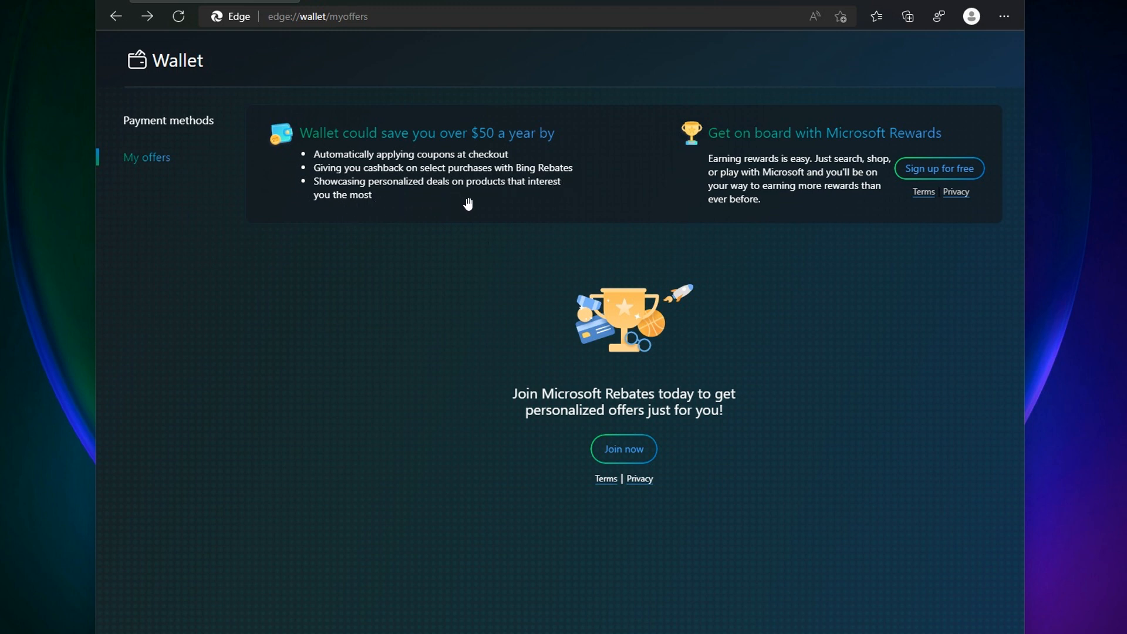
mouse_move(776, 318)
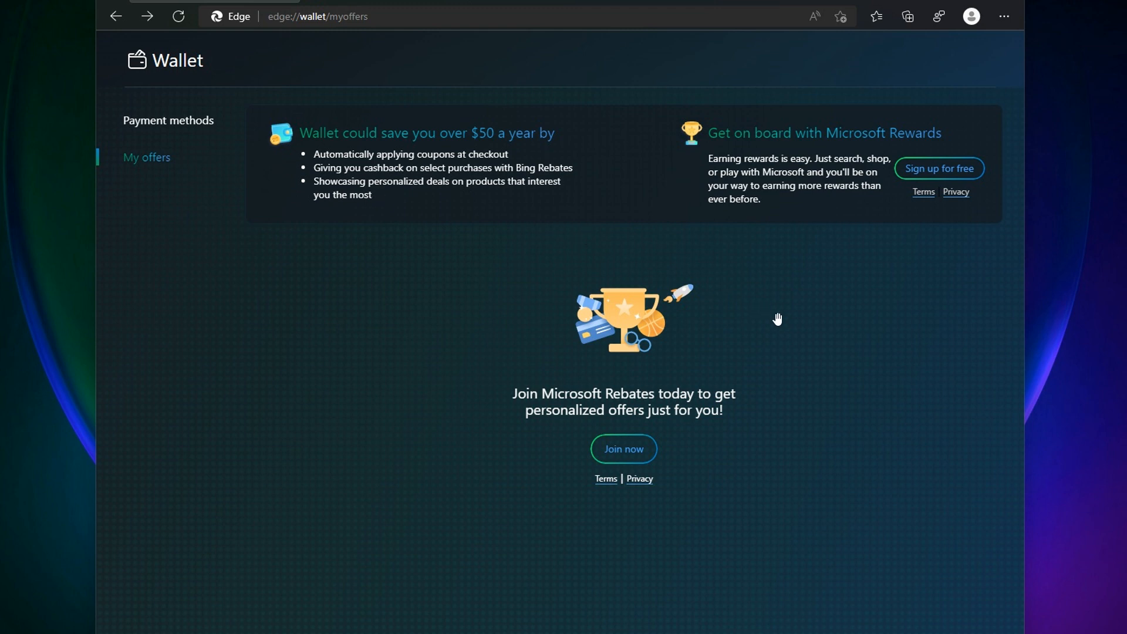
mouse_move(812, 176)
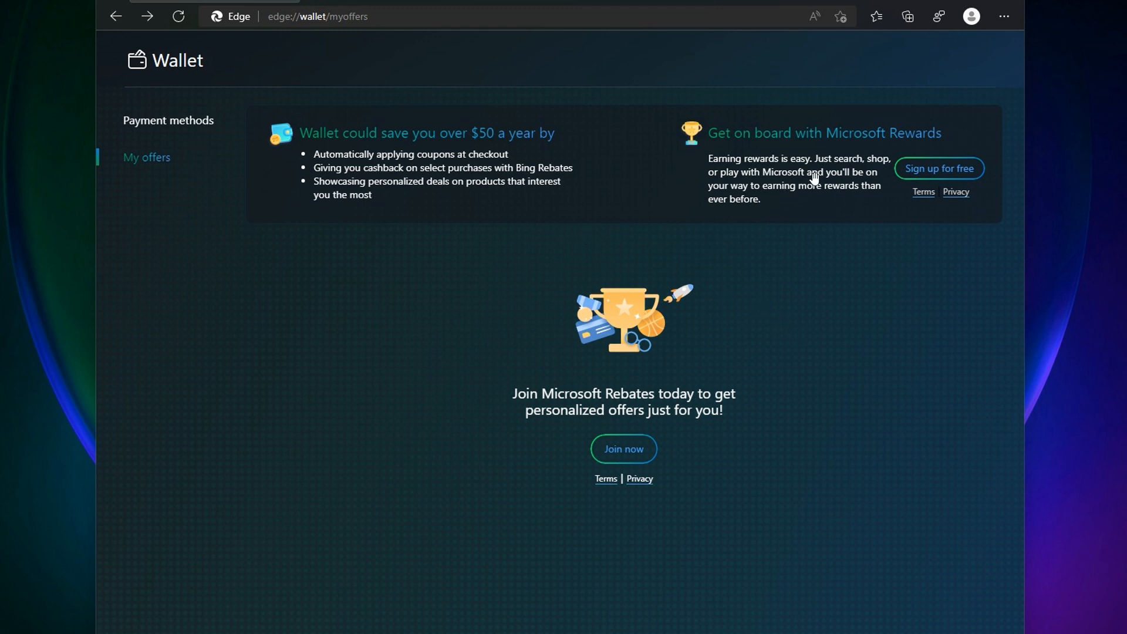
mouse_move(834, 183)
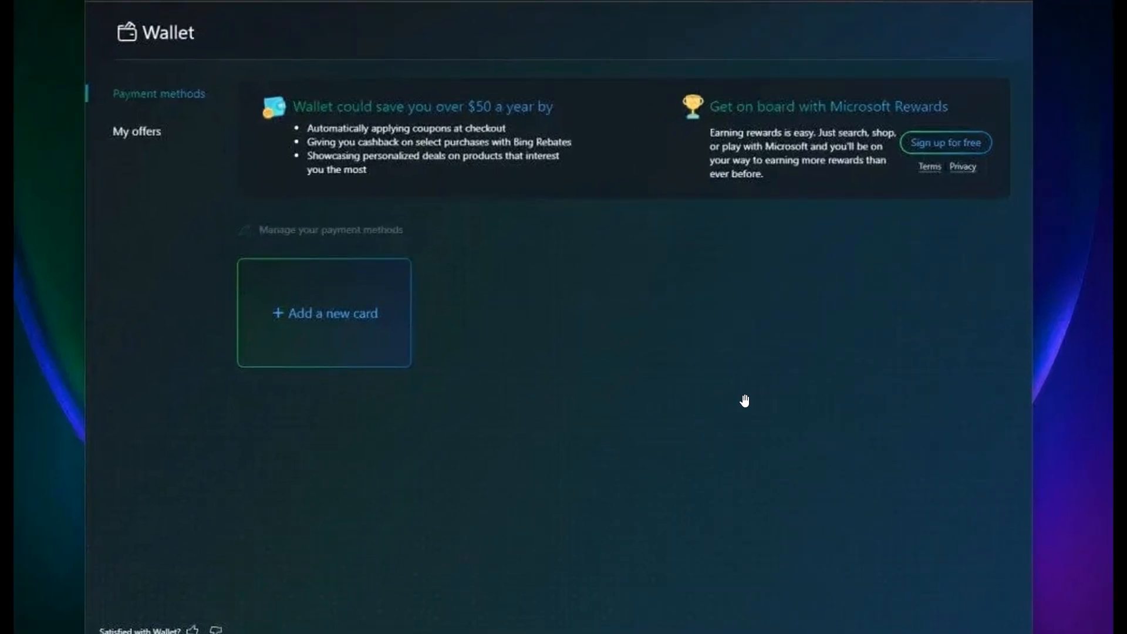
mouse_move(353, 314)
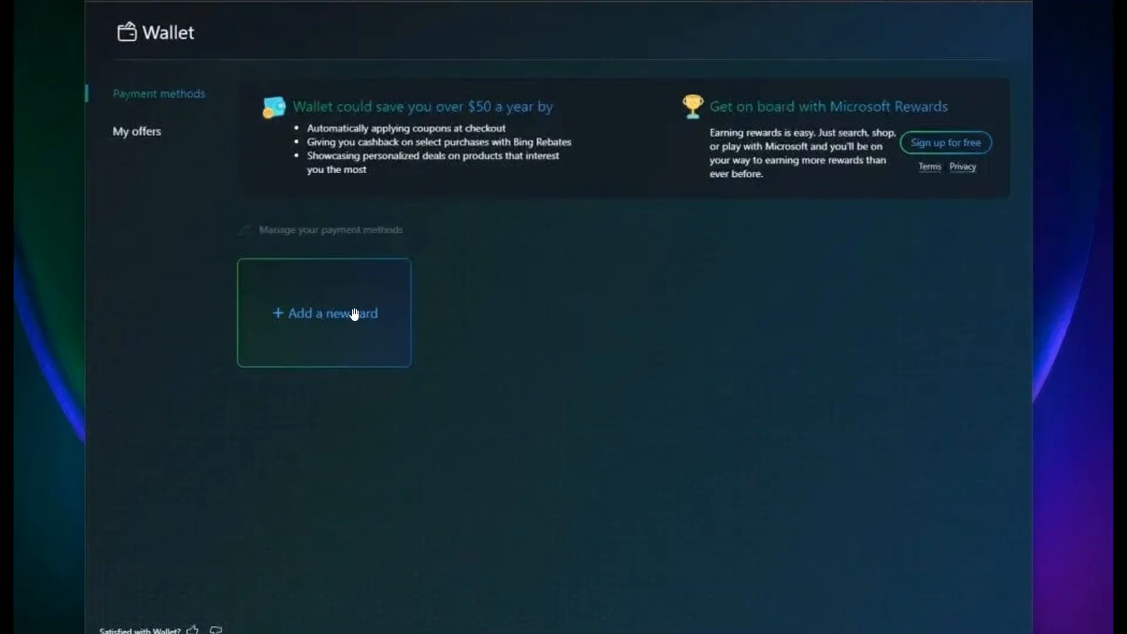
mouse_move(369, 325)
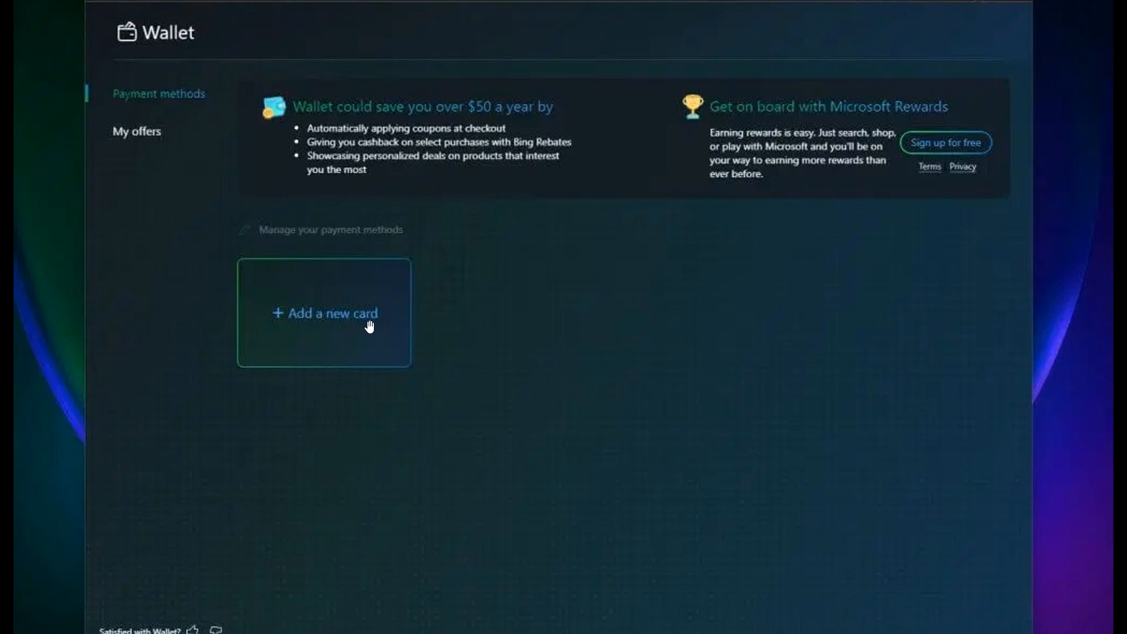
mouse_move(312, 320)
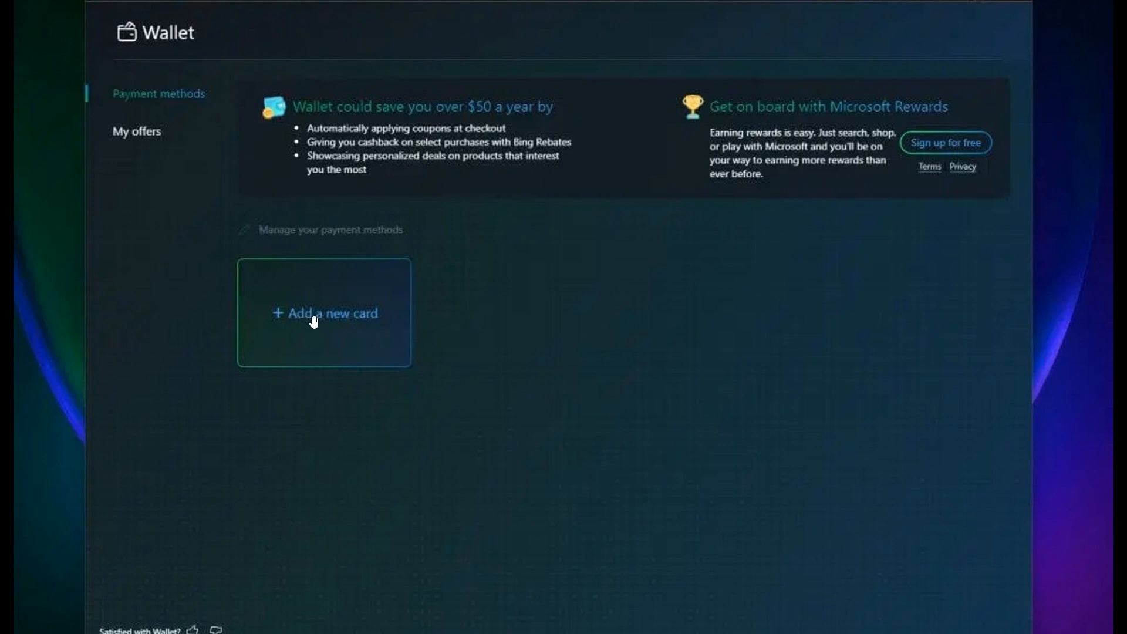
mouse_move(199, 106)
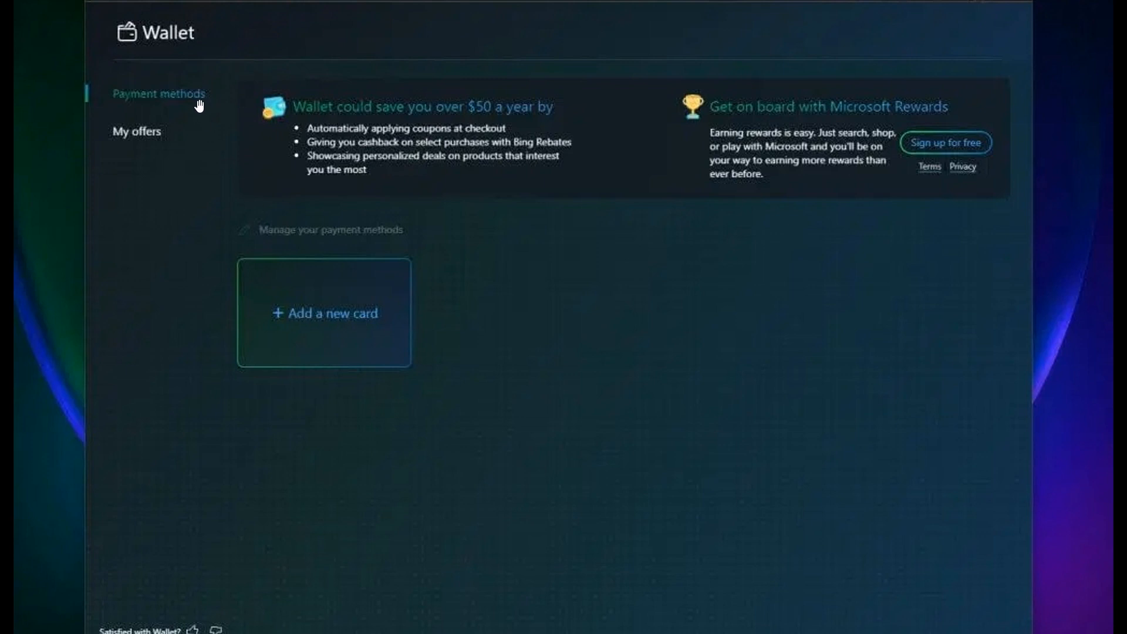
mouse_move(343, 147)
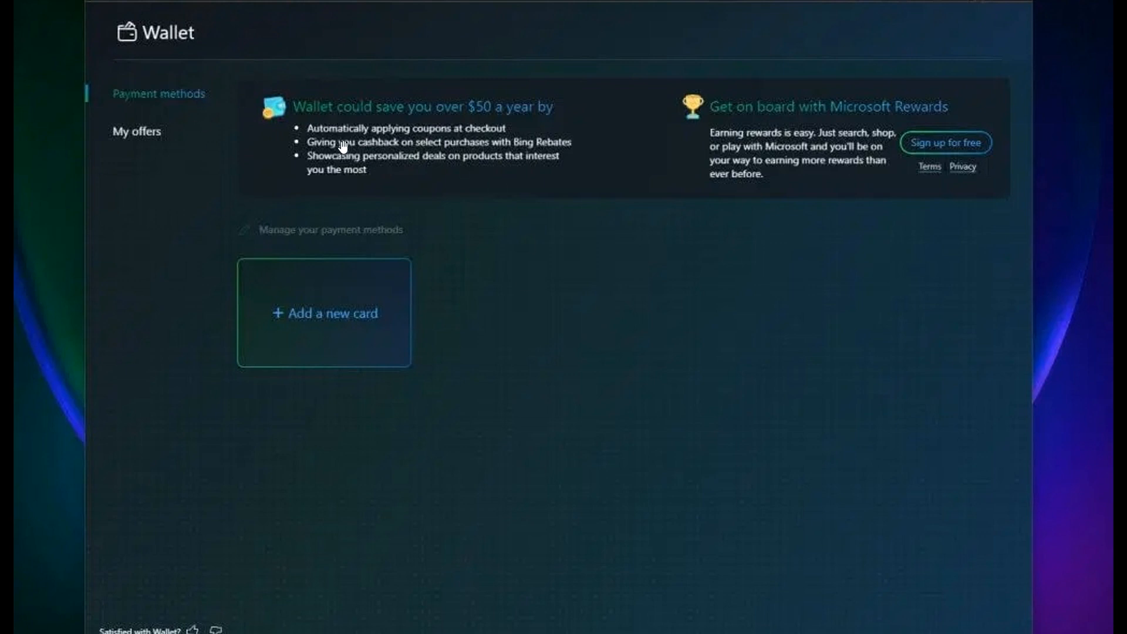
mouse_move(809, 266)
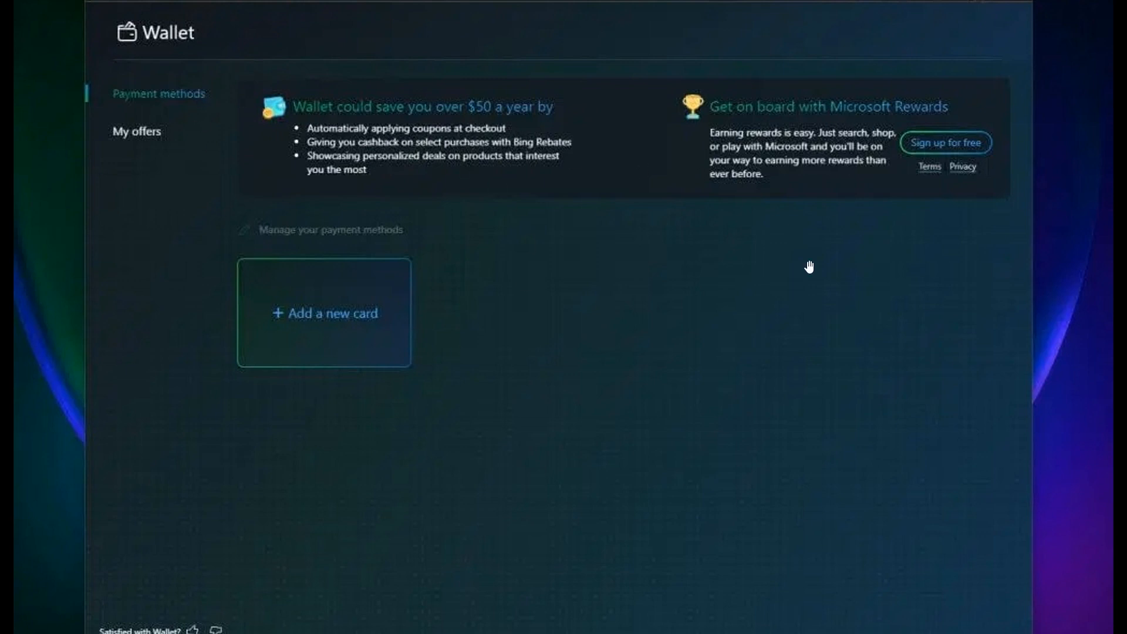
mouse_move(747, 429)
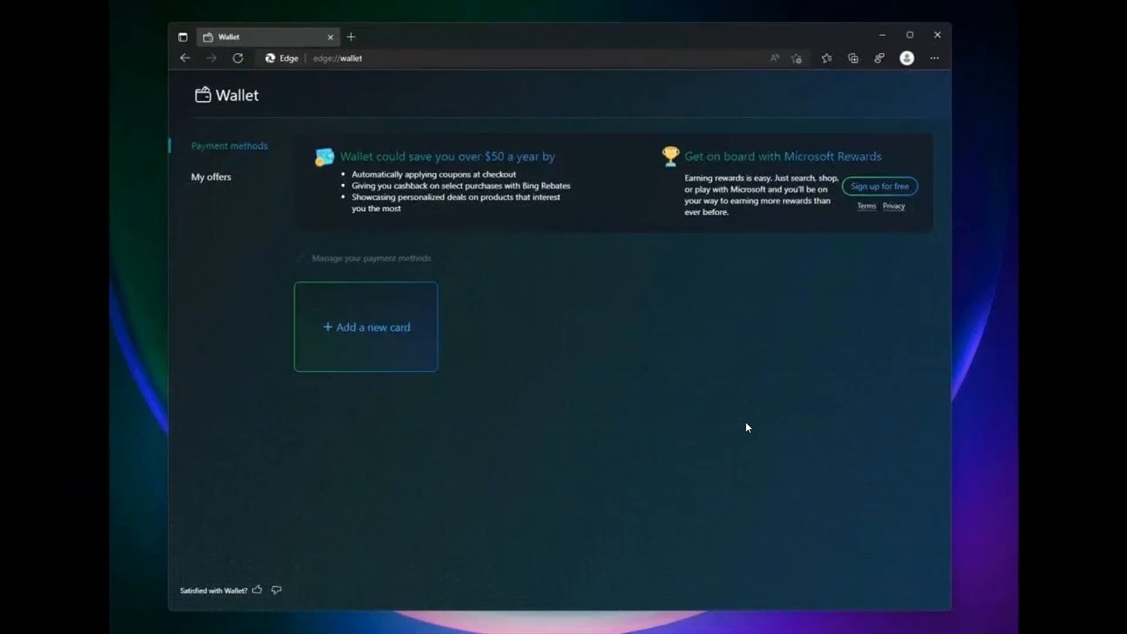
Advance from the Payment methods screenshot to the My offers screenshot.
left_click(211, 177)
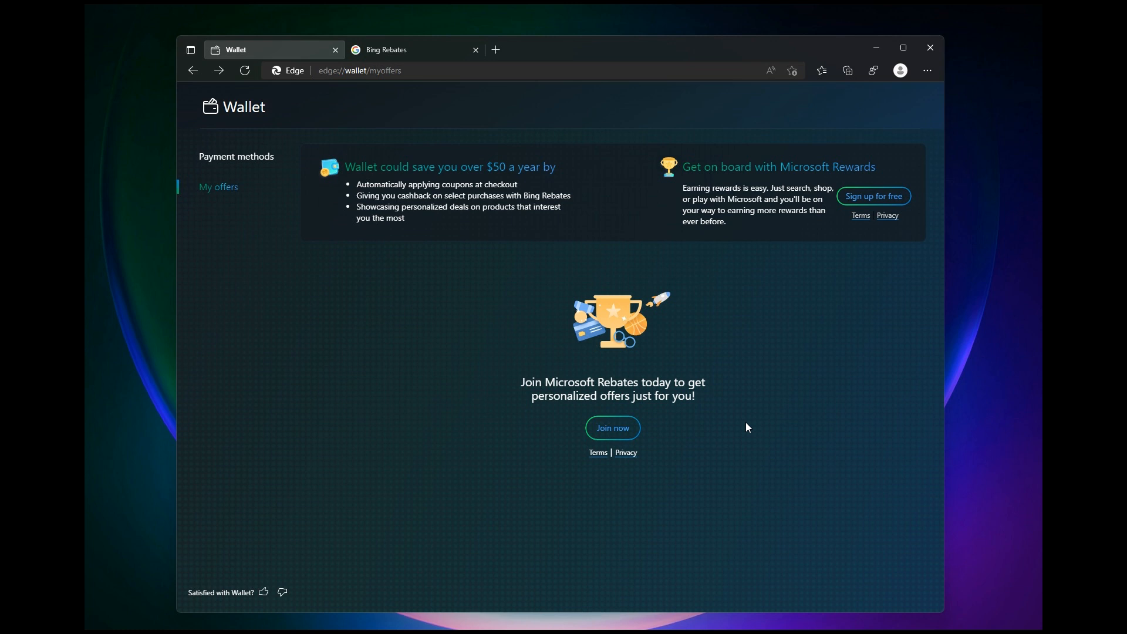
mouse_move(615, 190)
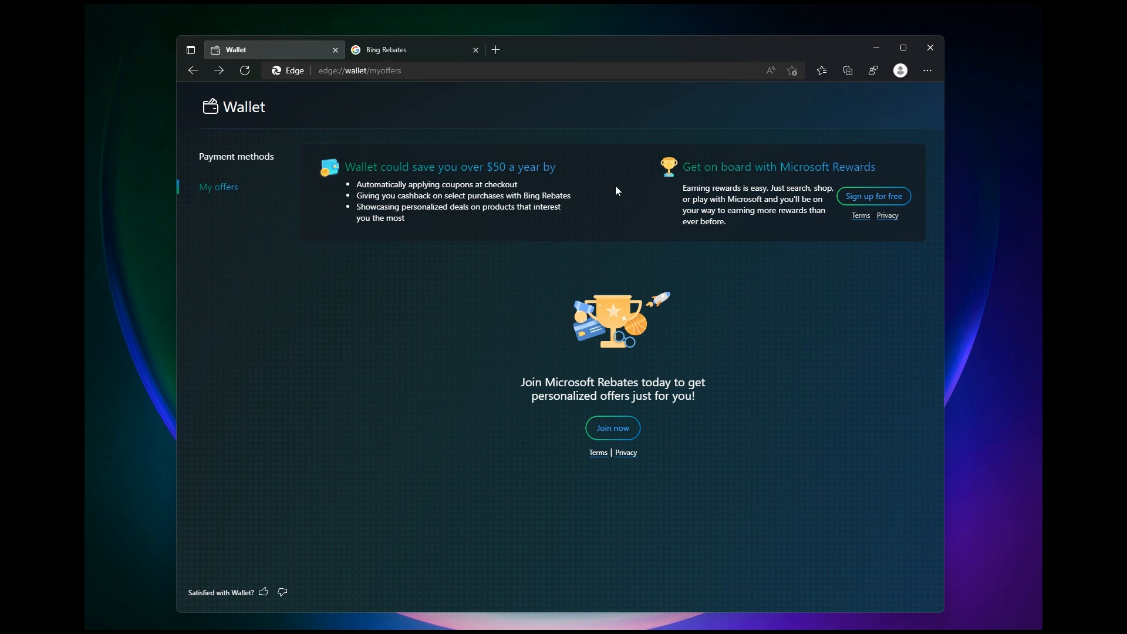
mouse_move(787, 368)
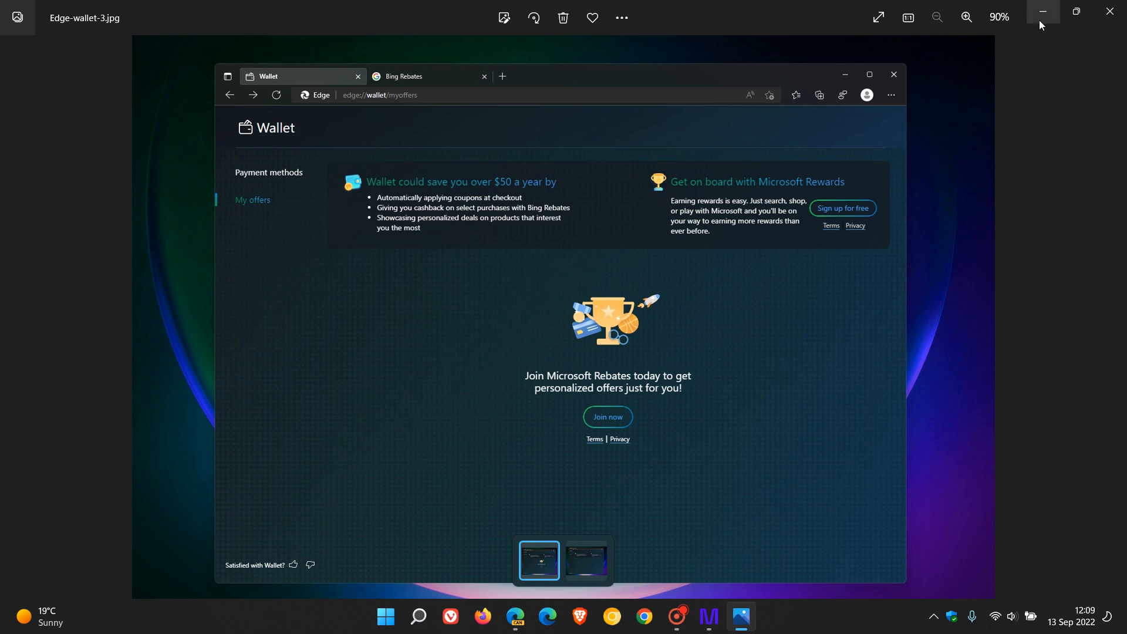
Minimize Photos to return to Edge's red-rock new tab page.
left_click(1041, 13)
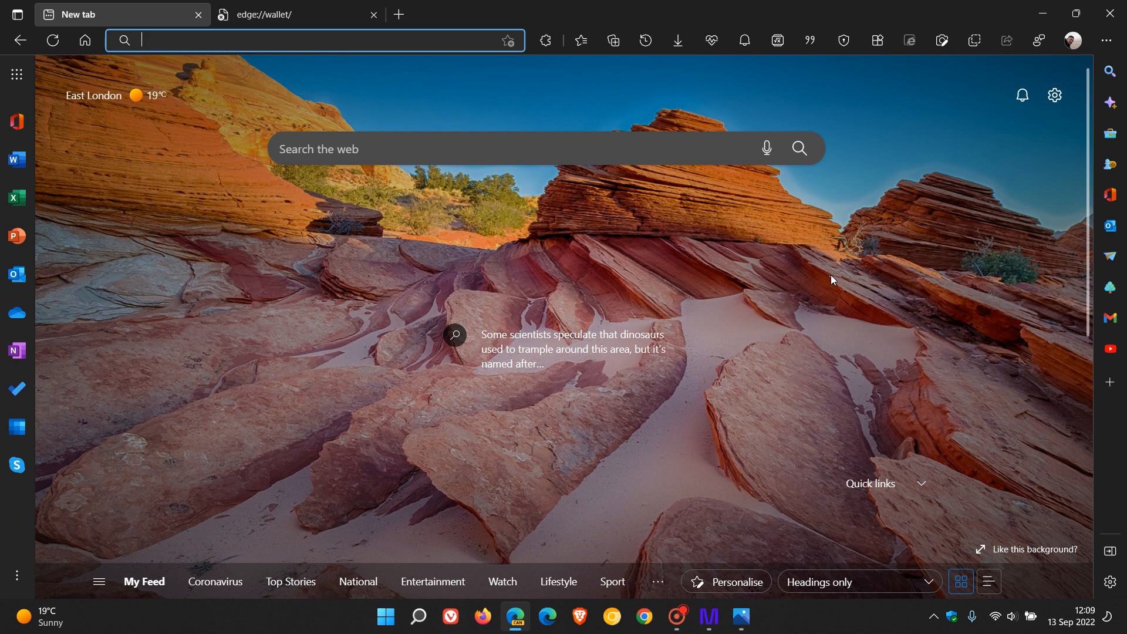
mouse_move(432, 254)
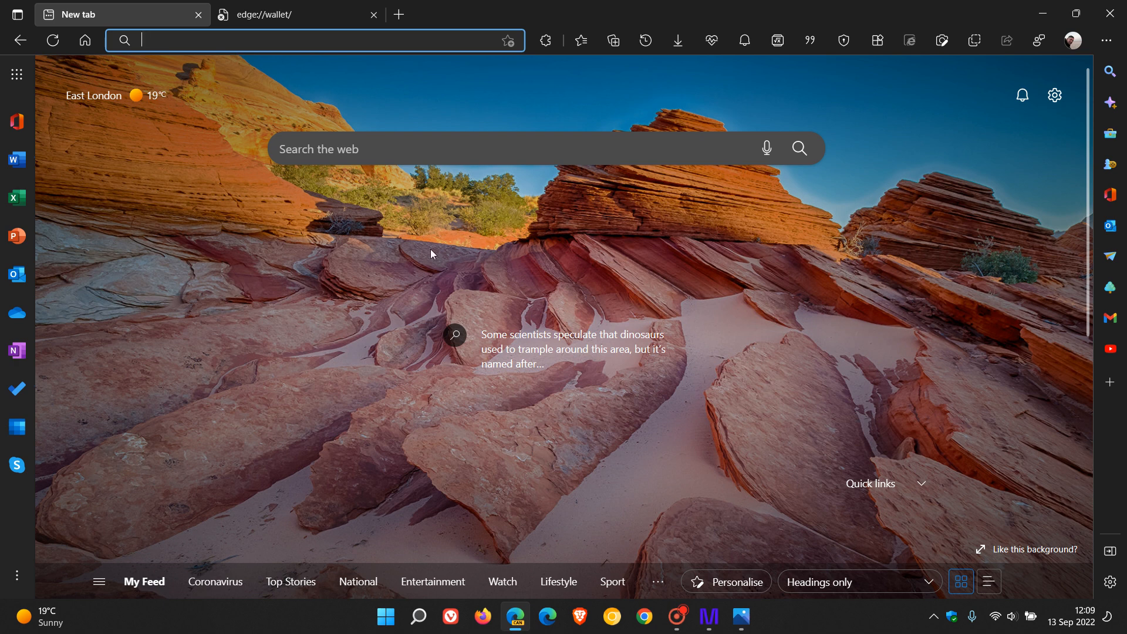
mouse_move(835, 327)
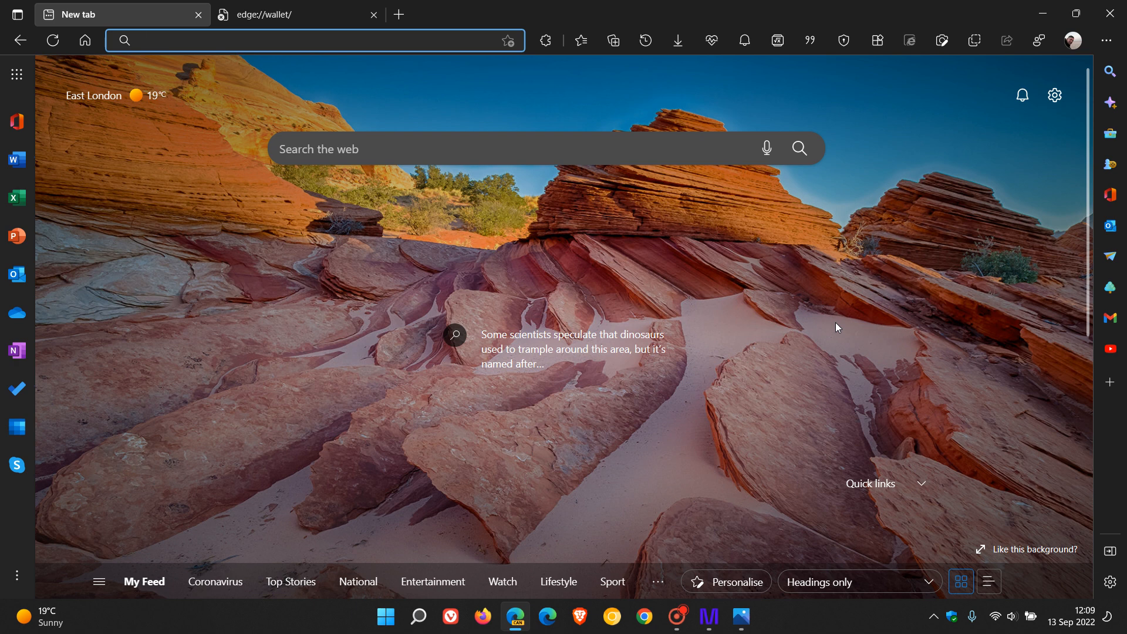
mouse_move(348, 283)
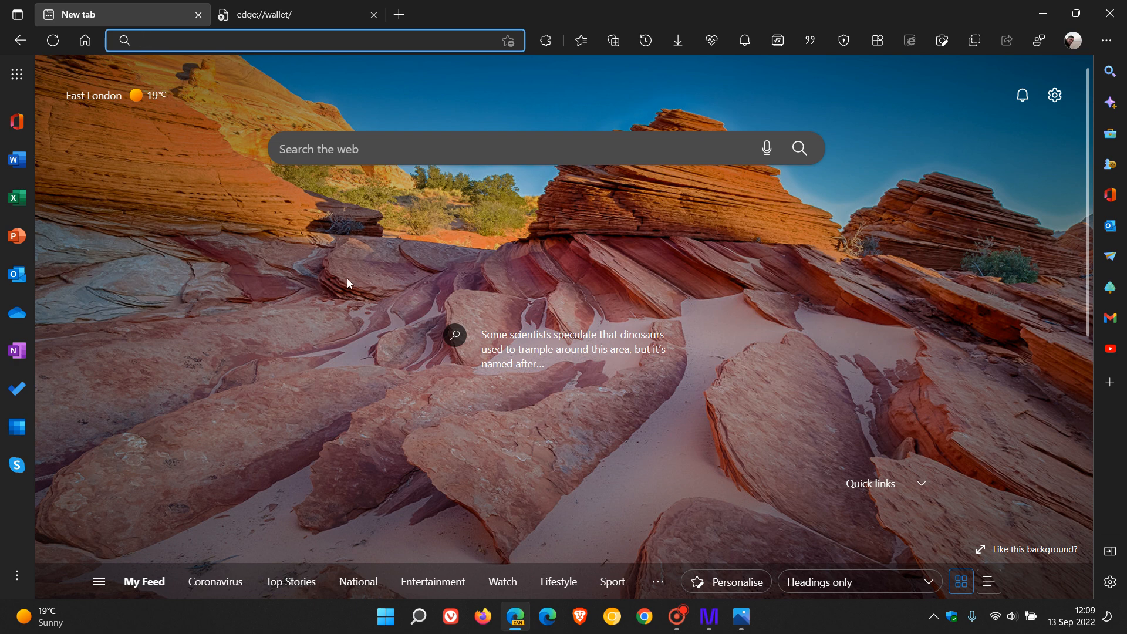